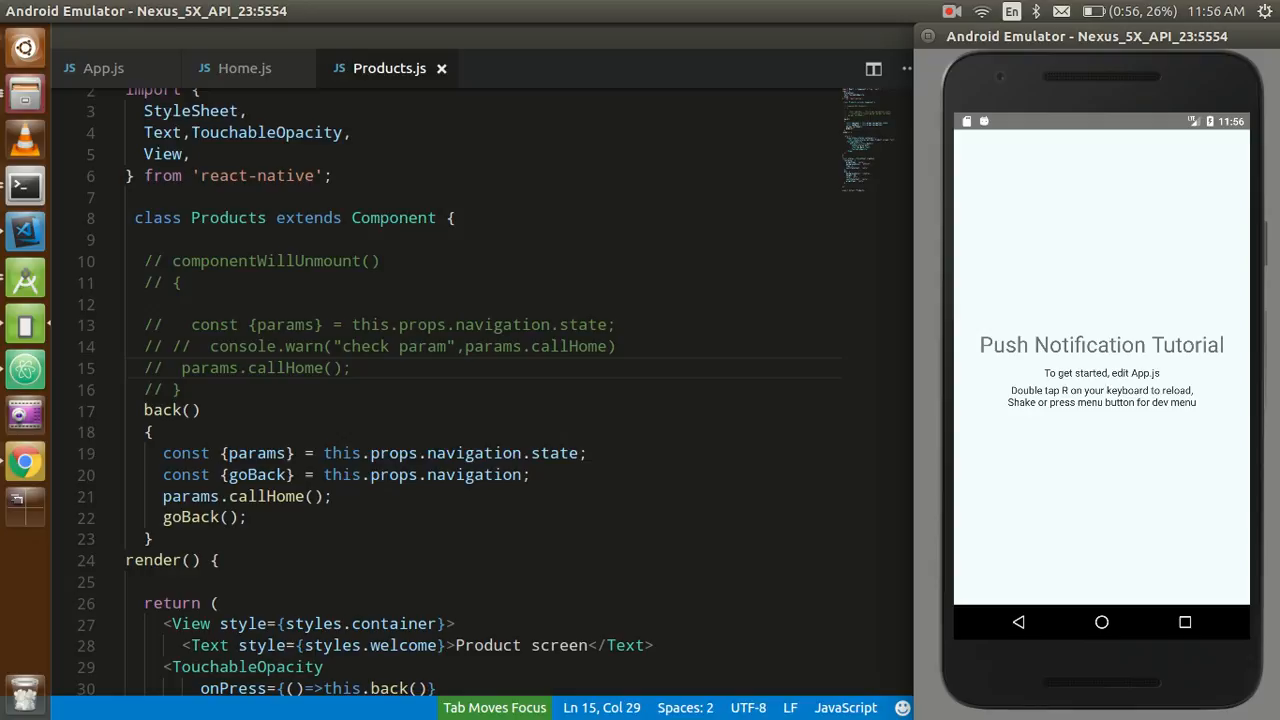
{"action": "mouse_move", "coordinate": [24, 460]}
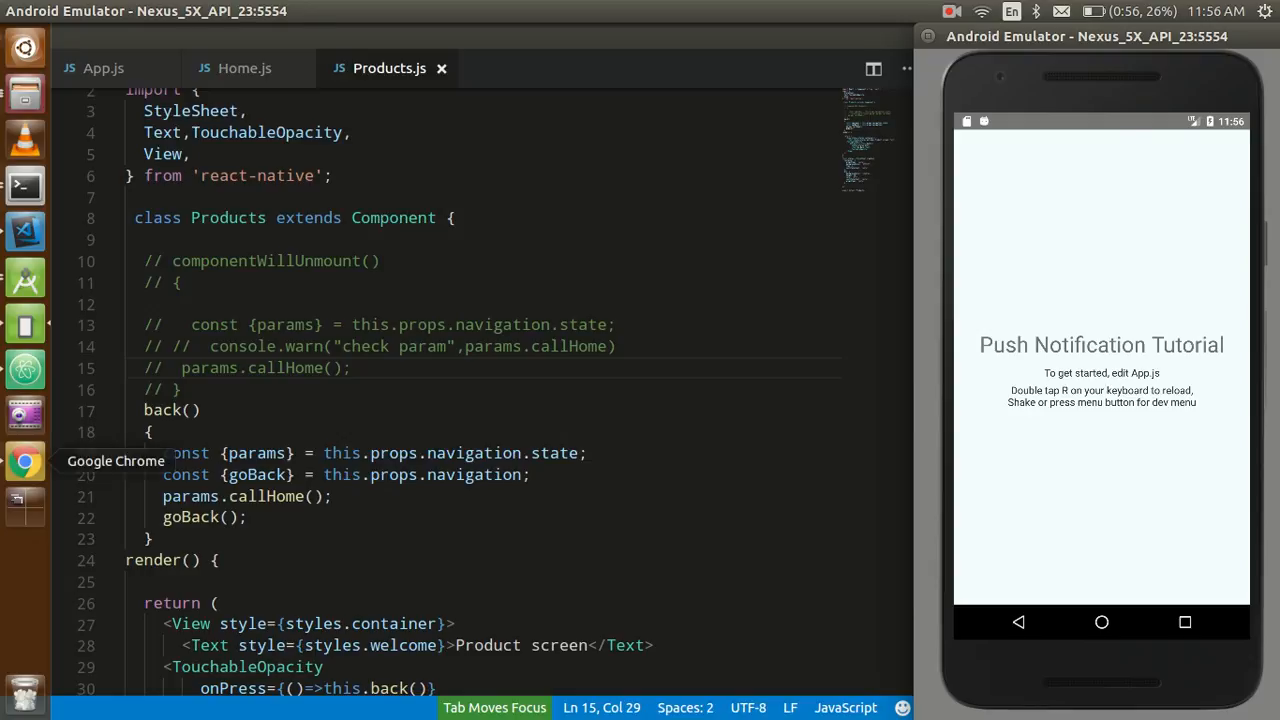
- Search 'signed apk rea' in a new Chrome tab and open the React Native signed APK guide
{"action": "left_click", "coordinate": [24, 460]}
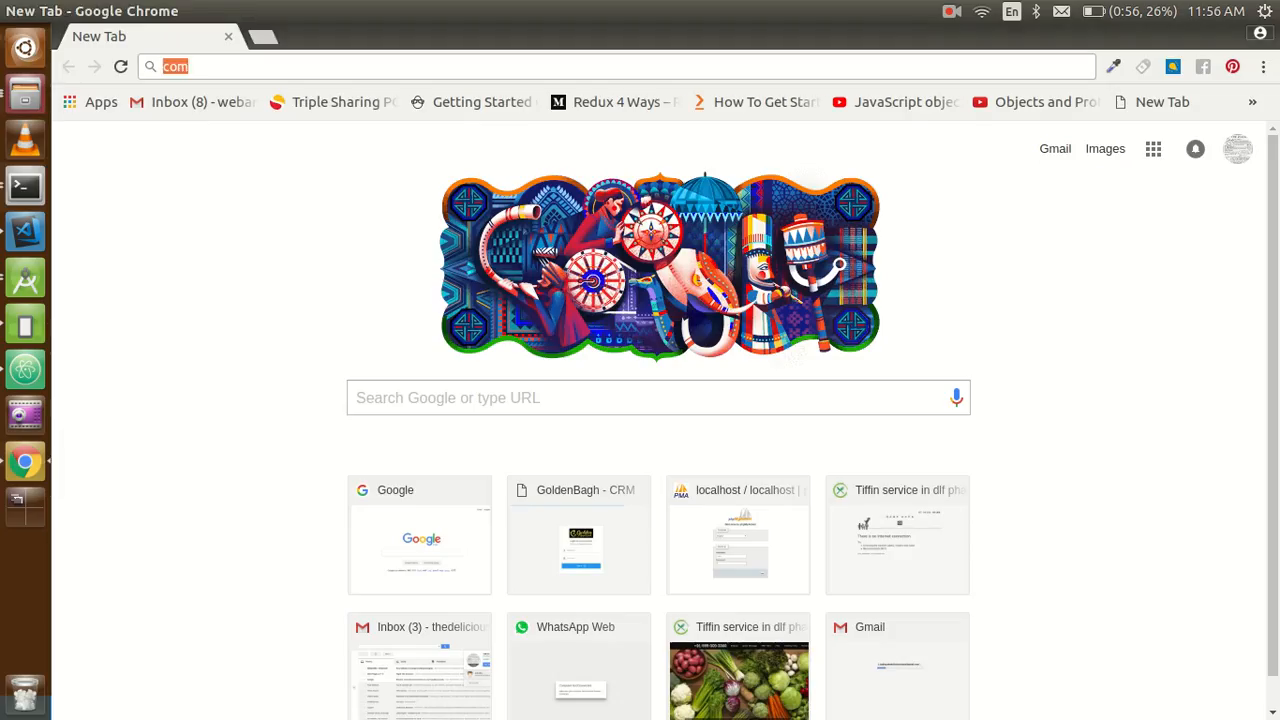
{"action": "type", "text": "sign"}
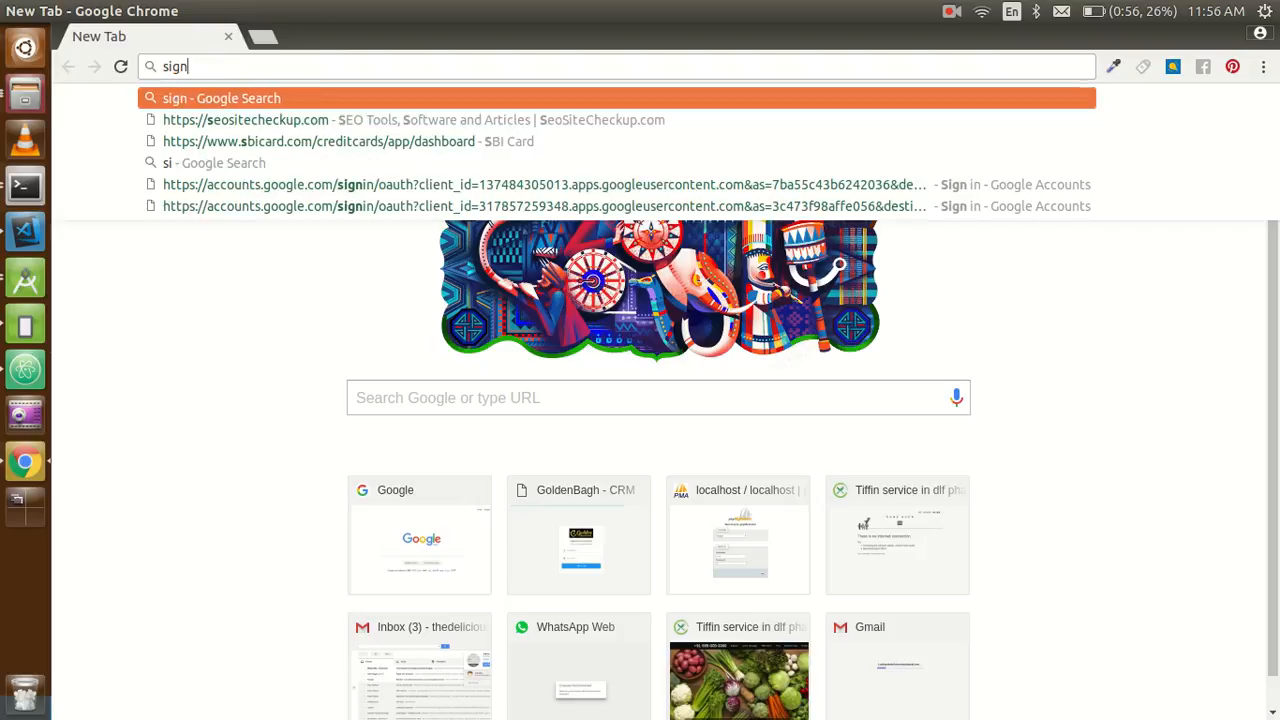
{"action": "type", "text": "ed"}
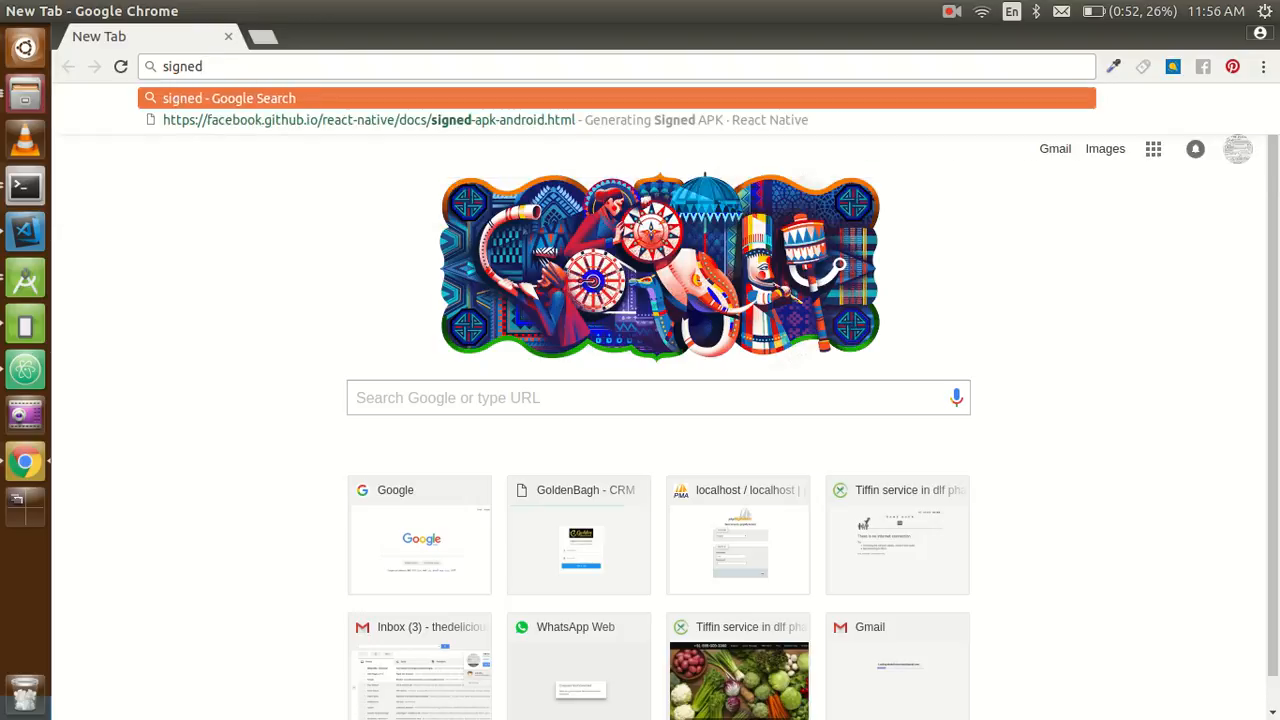
{"action": "type", "text": "apk"}
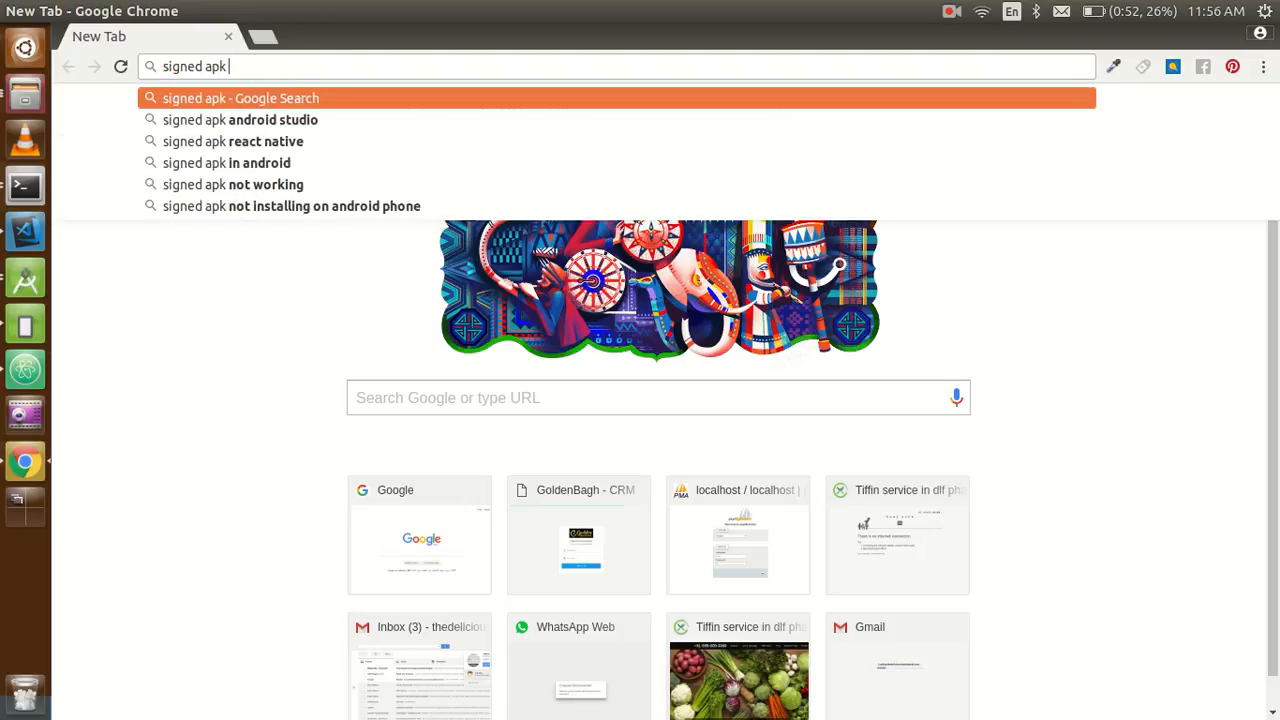
{"action": "type", "text": "rea"}
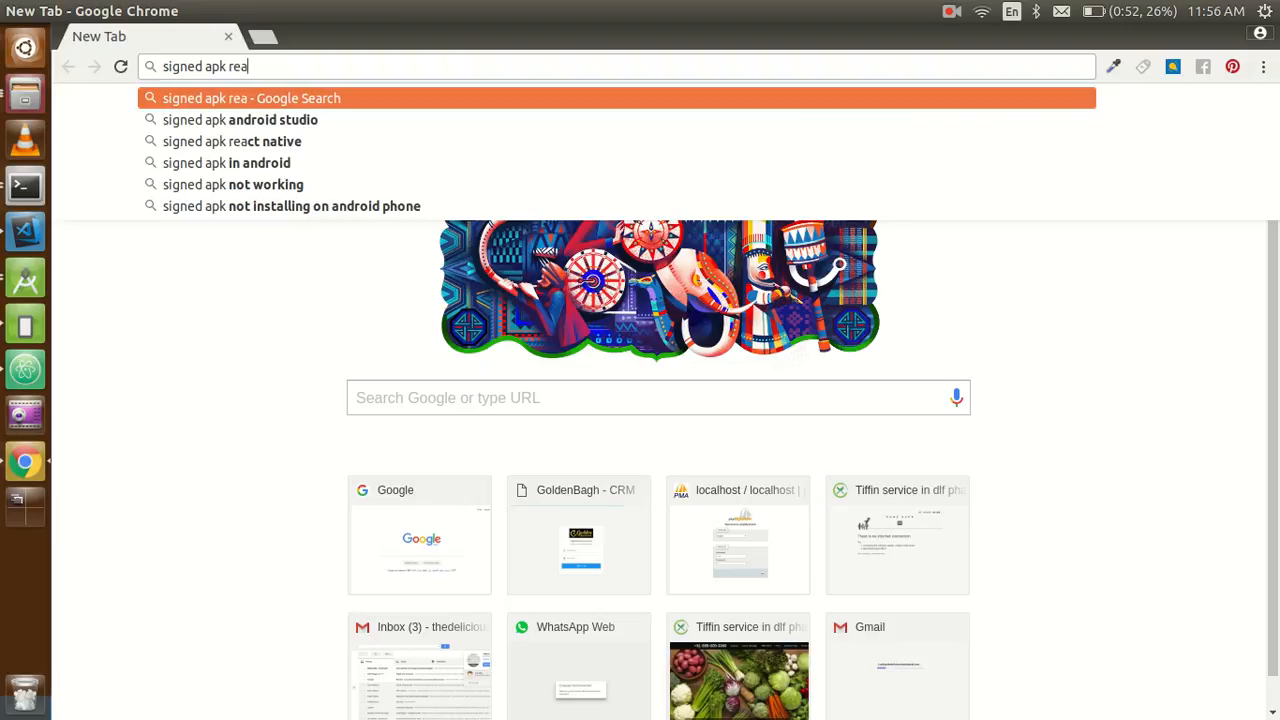
{"action": "left_click", "coordinate": [232, 140]}
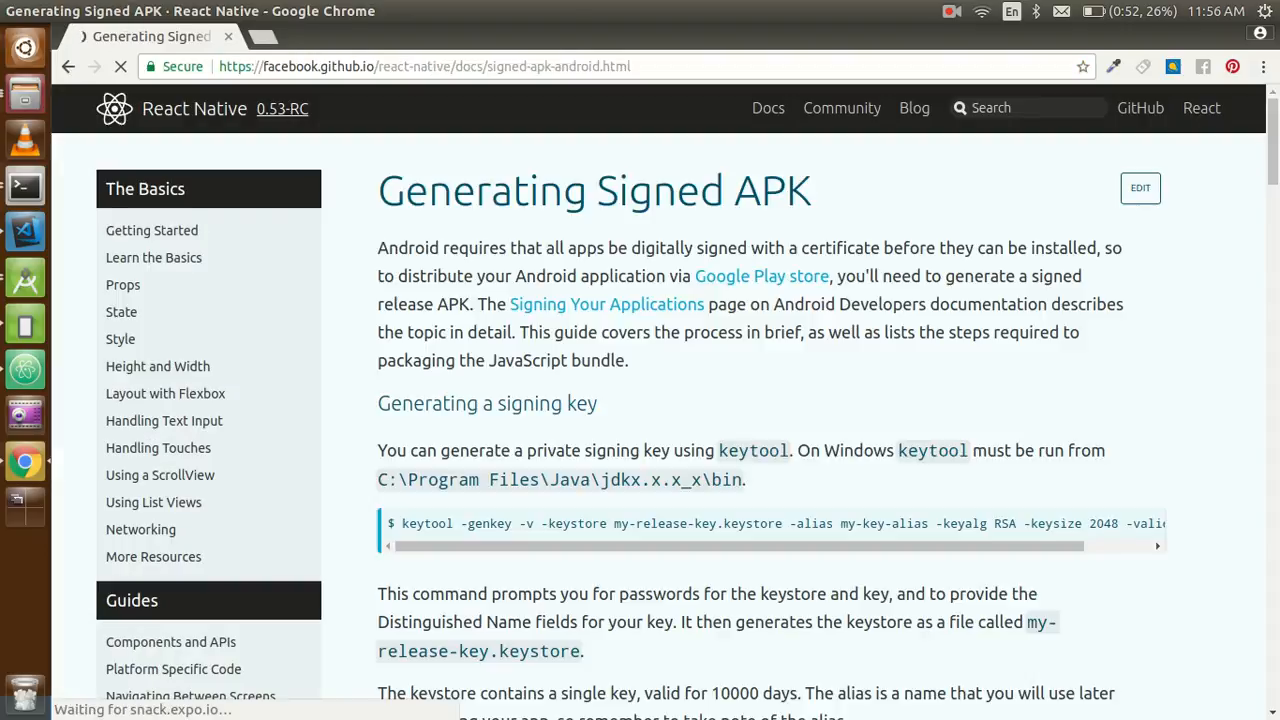
- Scroll to 'Generating a signing key' and copy the keytool -genkey command
{"action": "left_click", "coordinate": [424, 66]}
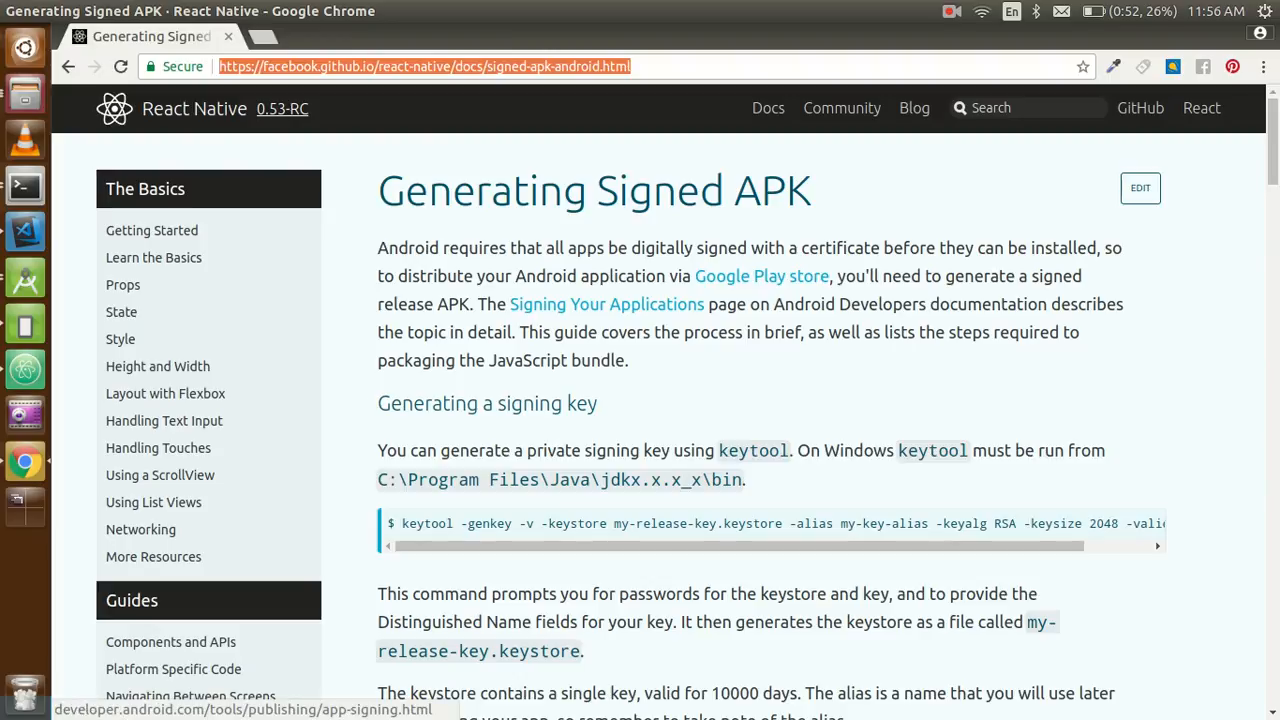
{"action": "scroll", "scroll_direction": "down", "scroll_amount": 3}
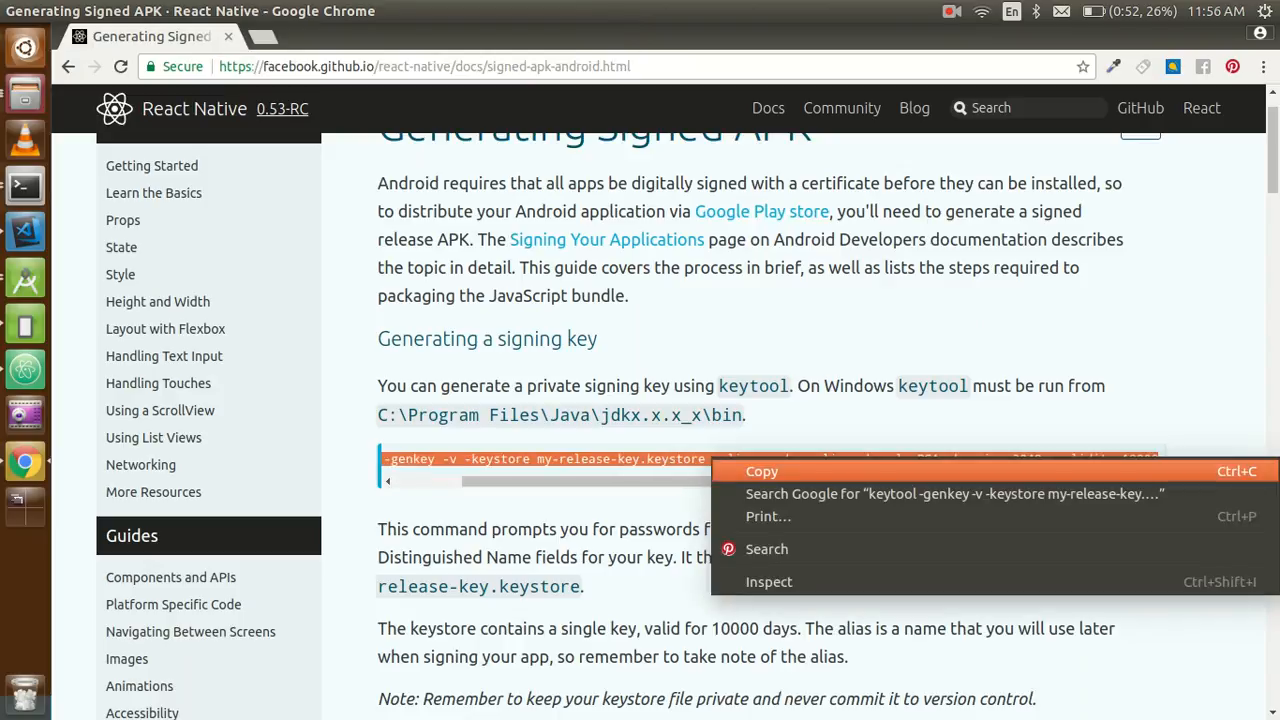
{"action": "left_click", "coordinate": [760, 472]}
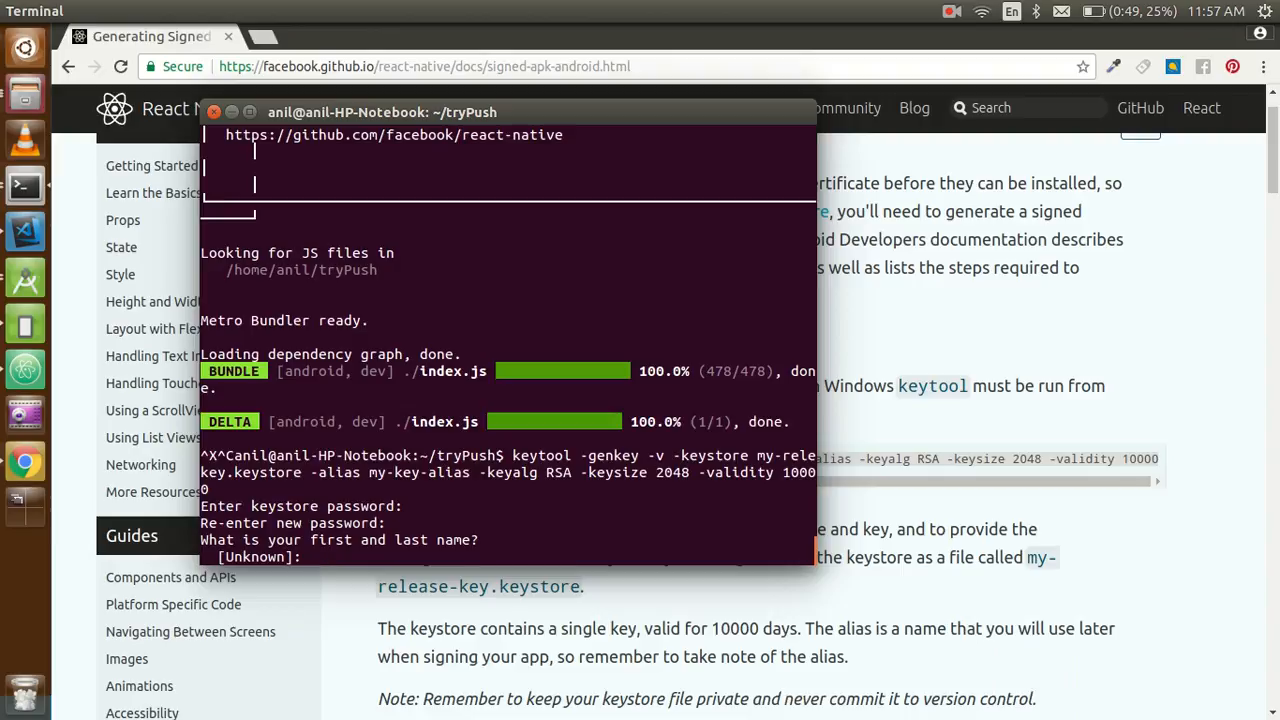
- Answer keytool's name and organisation prompts with anil, youtube video and youtube tutorials
{"action": "type", "text": "anil"}
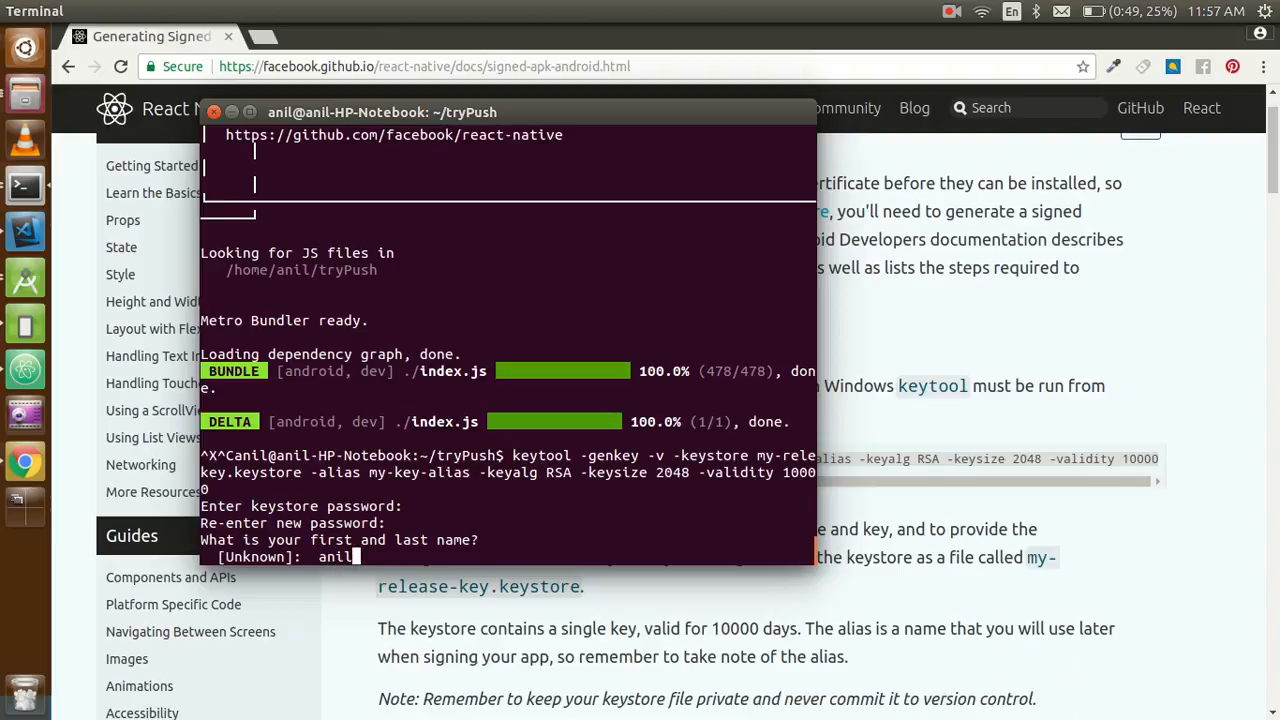
{"action": "key", "text": "Return"}
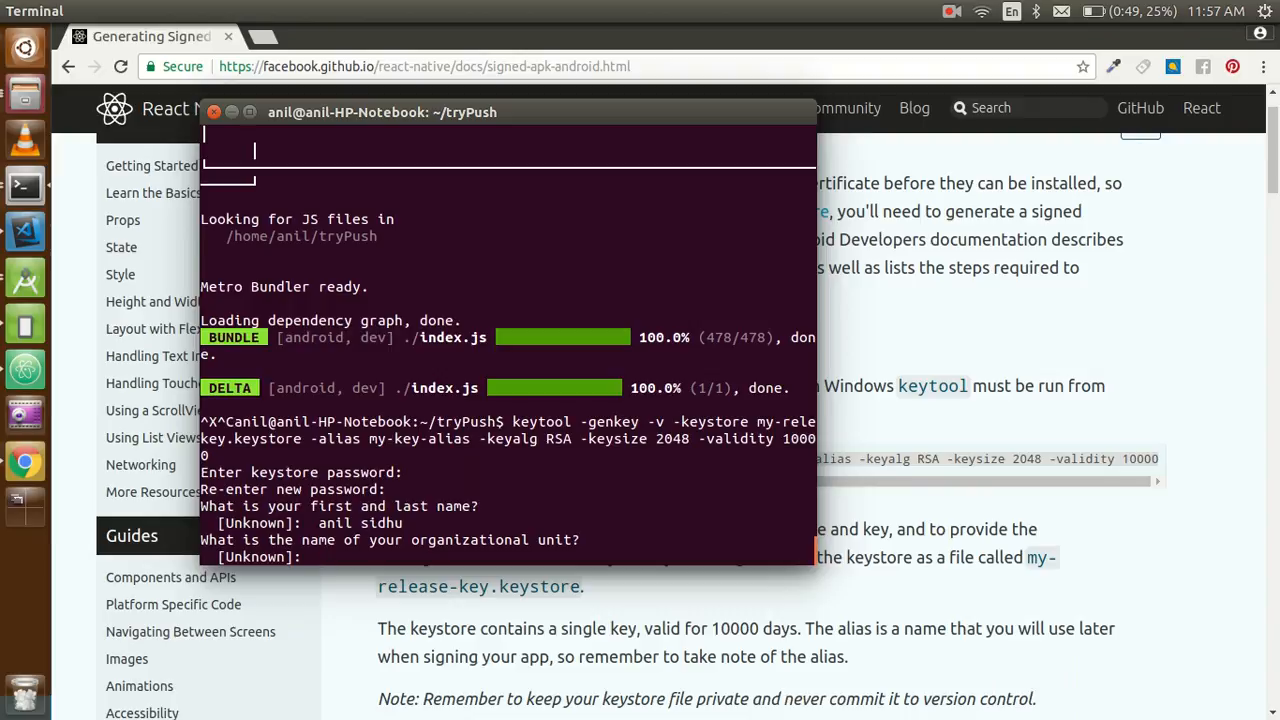
{"action": "type", "text": "try"}
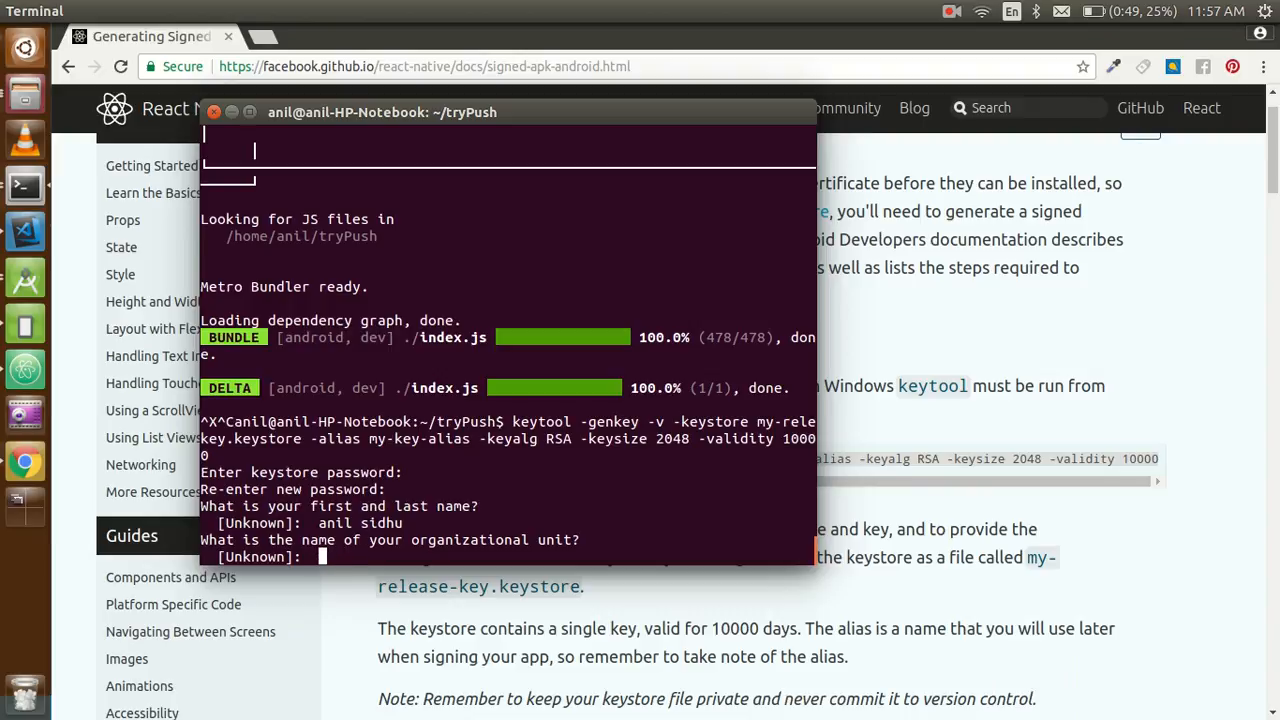
{"action": "type", "text": "youtube vi"}
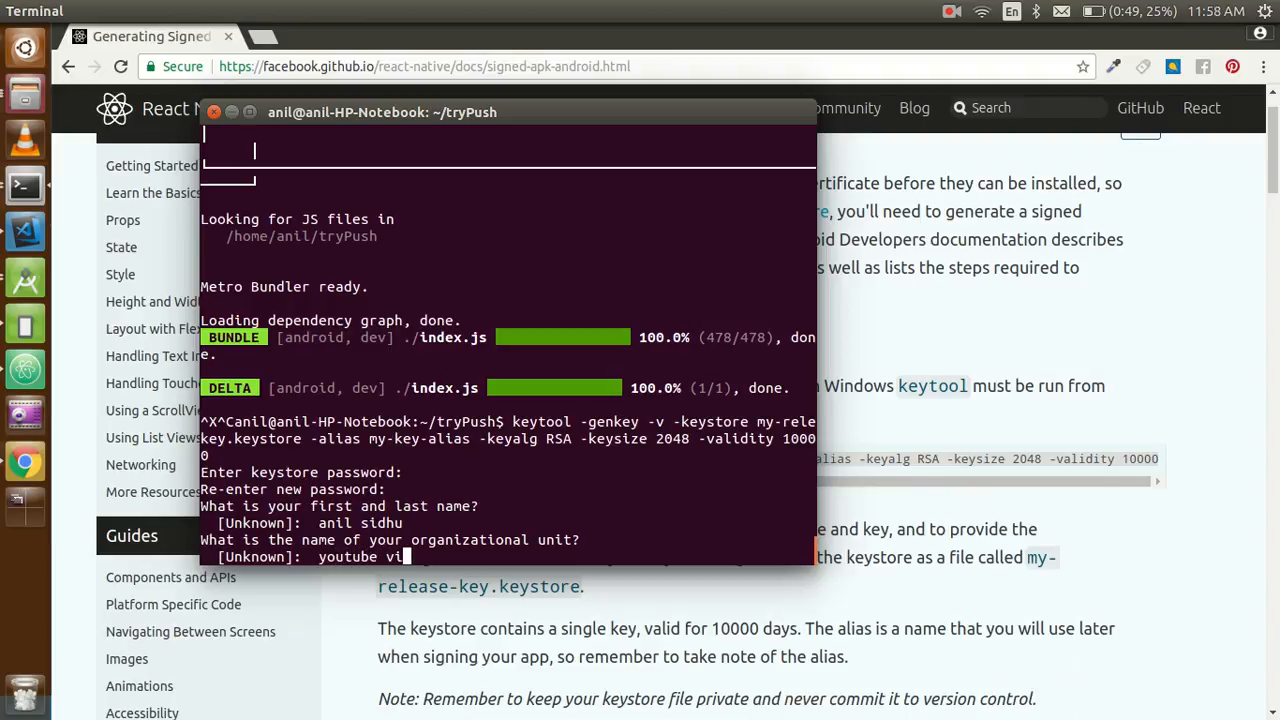
{"action": "type", "text": "deo"}
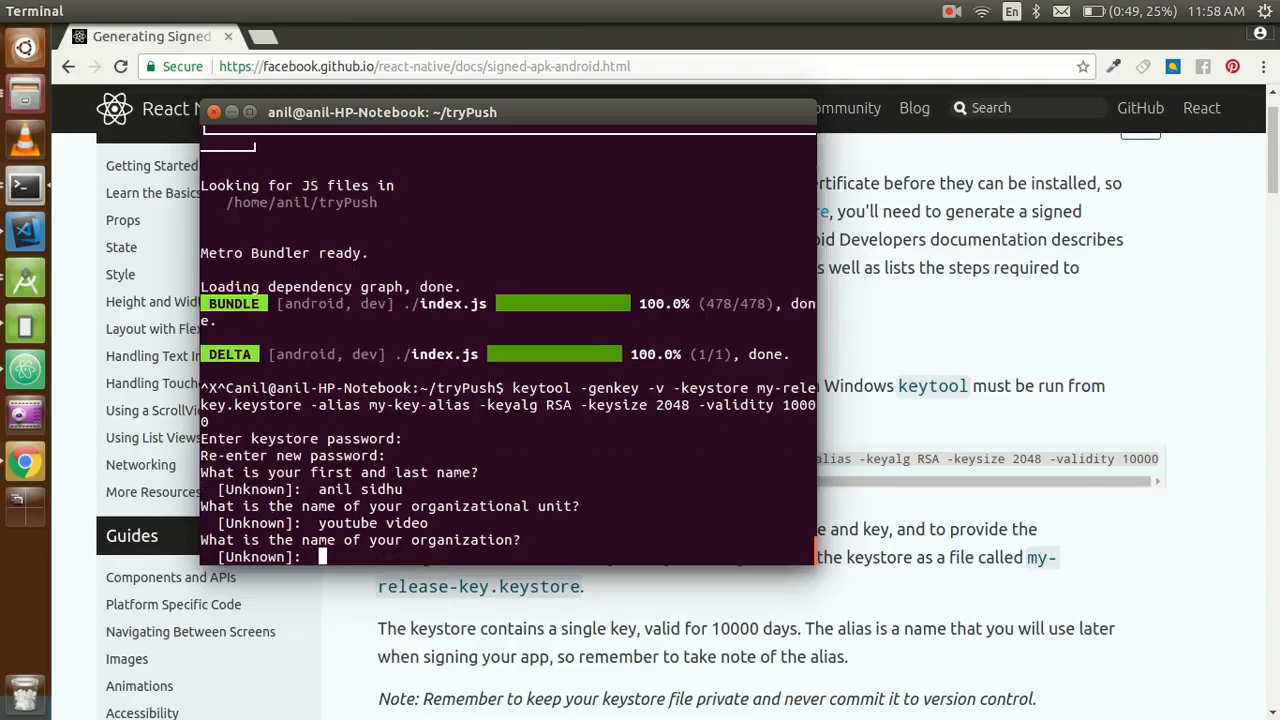
{"action": "type", "text": "youtube"}
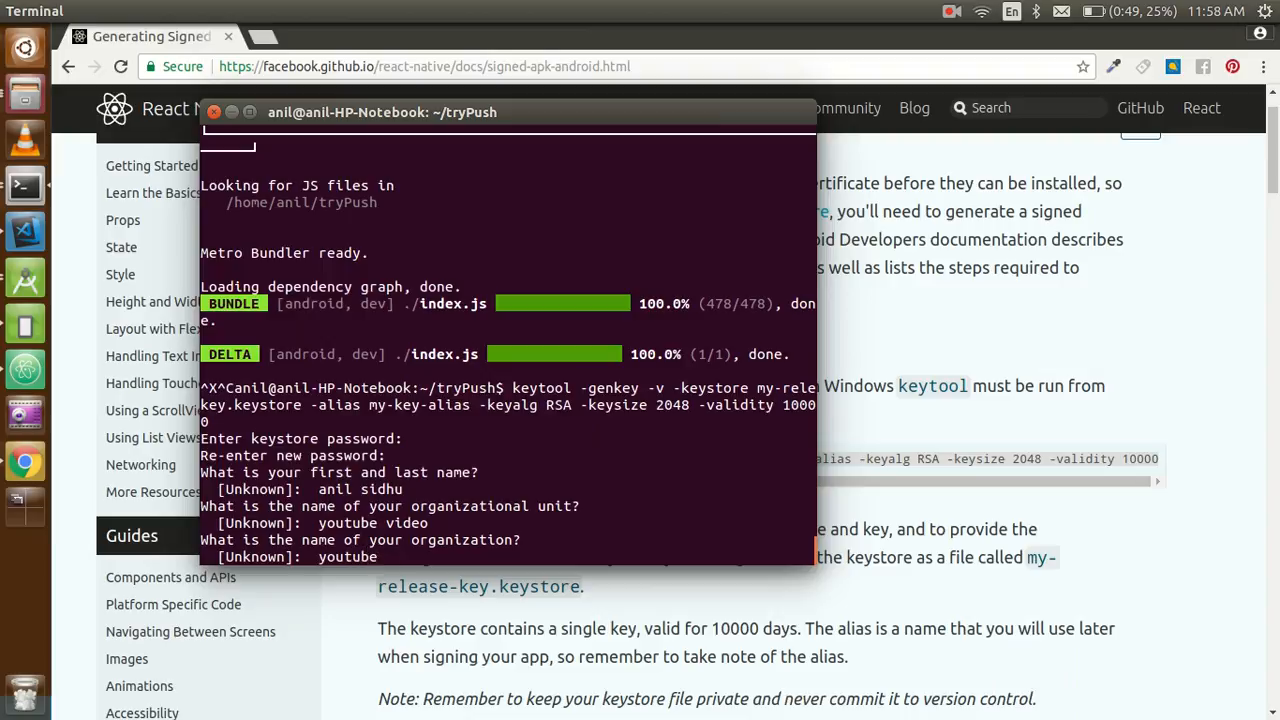
{"action": "type", "text": "tutorials"}
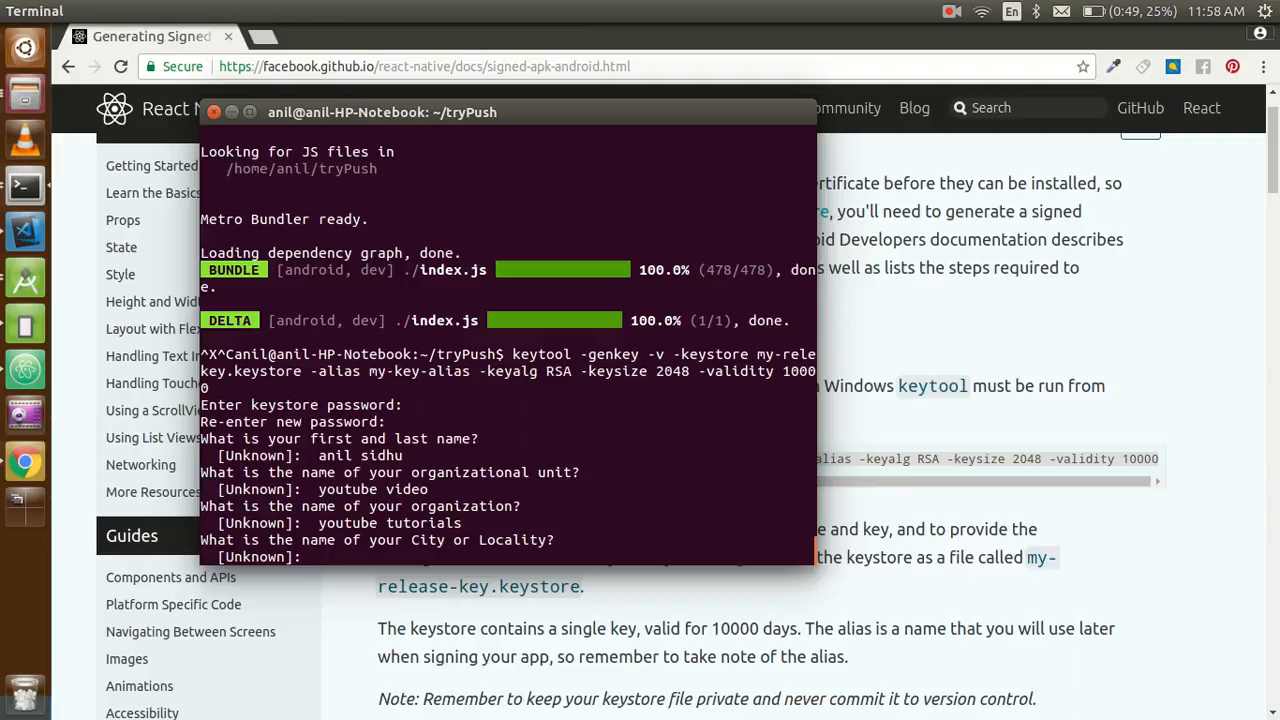
- Answer the city and state prompts with Gugraon and Haryana, then confirm with yes
{"action": "type", "text": "Gugraon"}
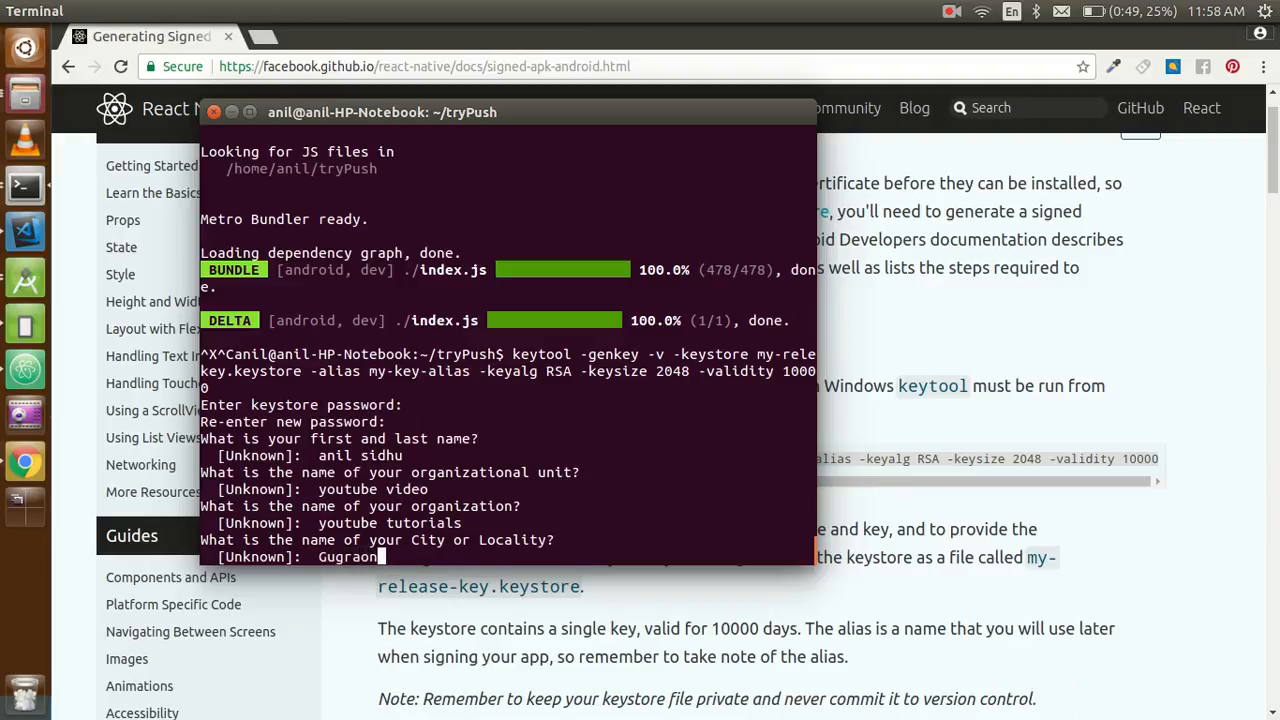
{"action": "key", "text": "Return"}
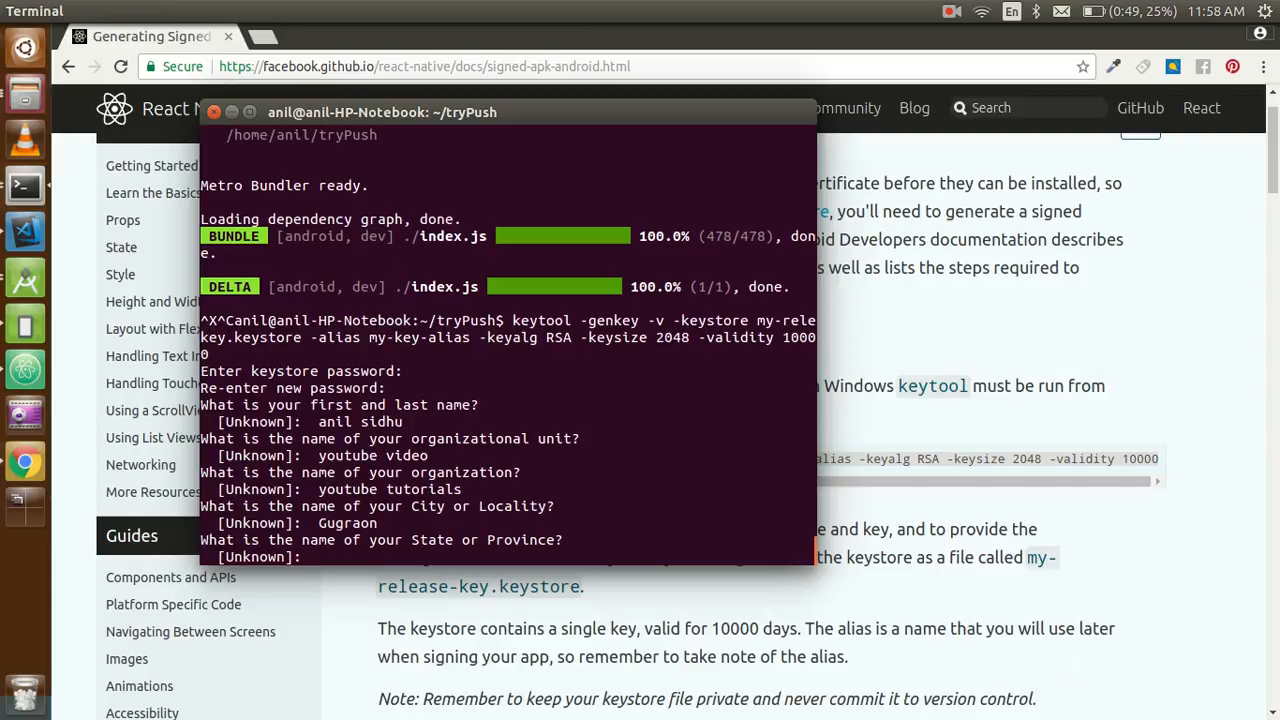
{"action": "type", "text": "Hary"}
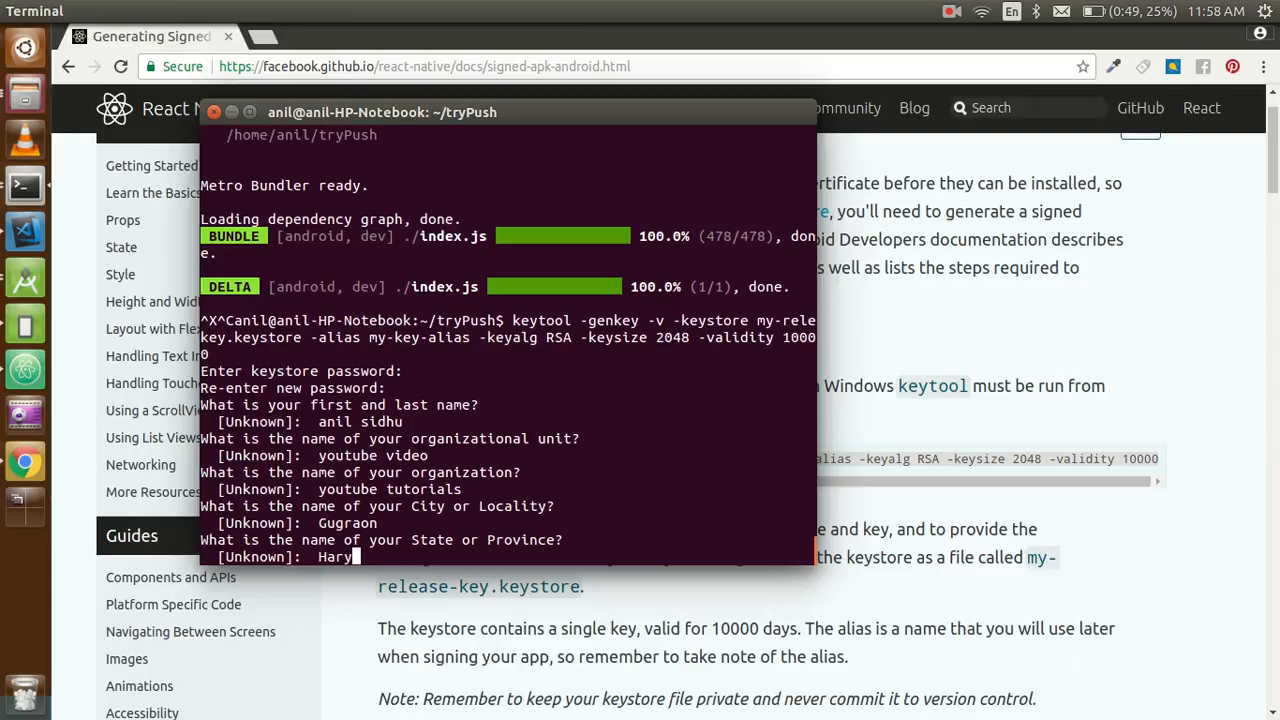
{"action": "key", "text": "Return"}
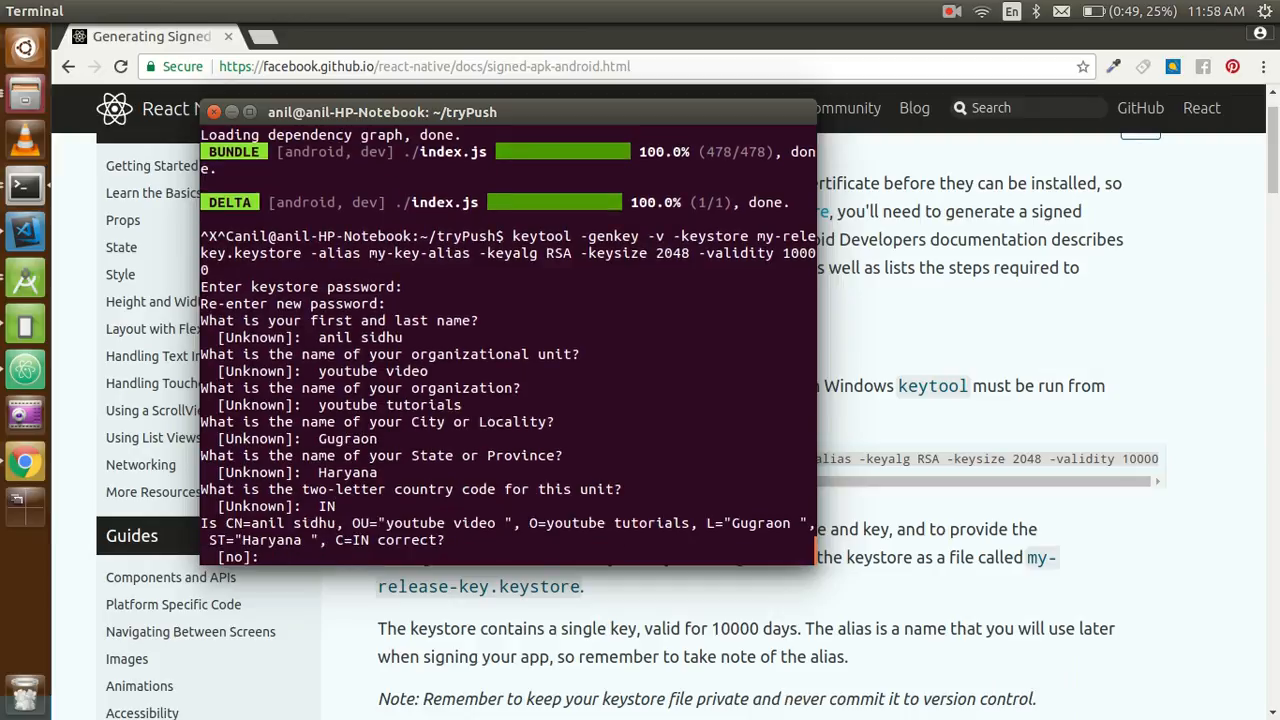
{"action": "type", "text": "yes"}
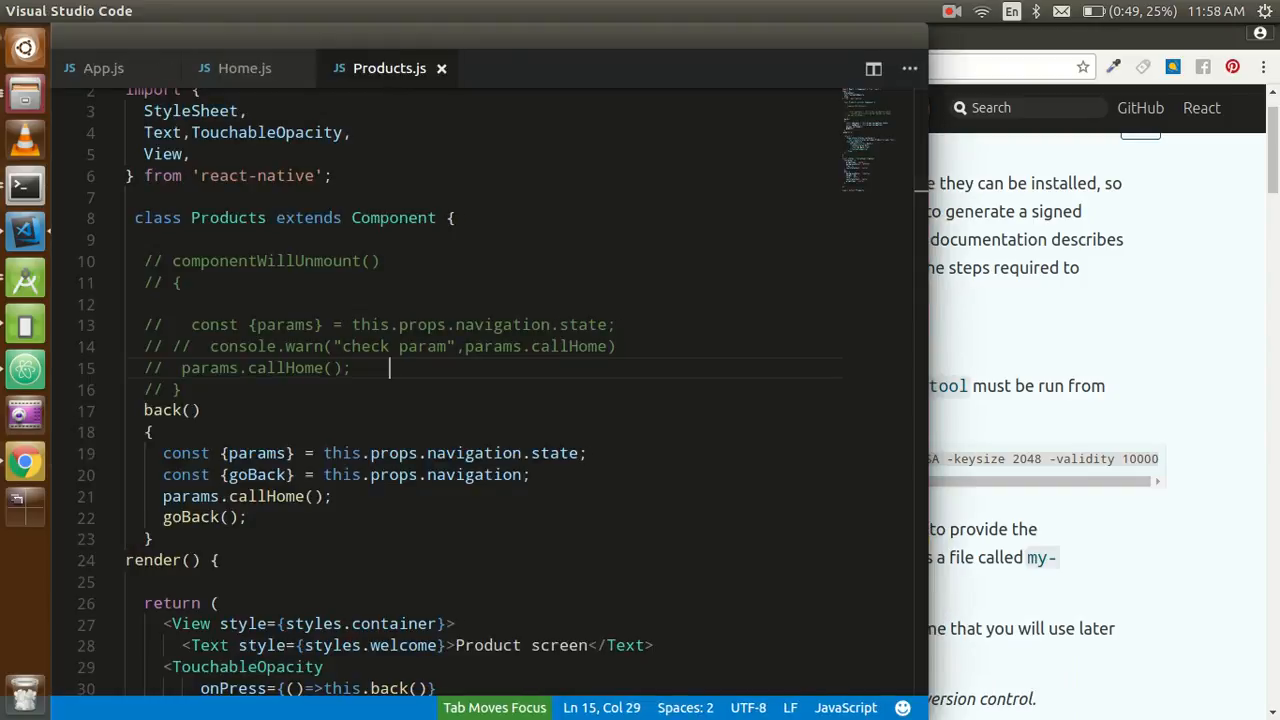
- Expand the android folder in the tryPush Explorer to check its contents, then collapse it
{"action": "left_click", "coordinate": [76, 102]}
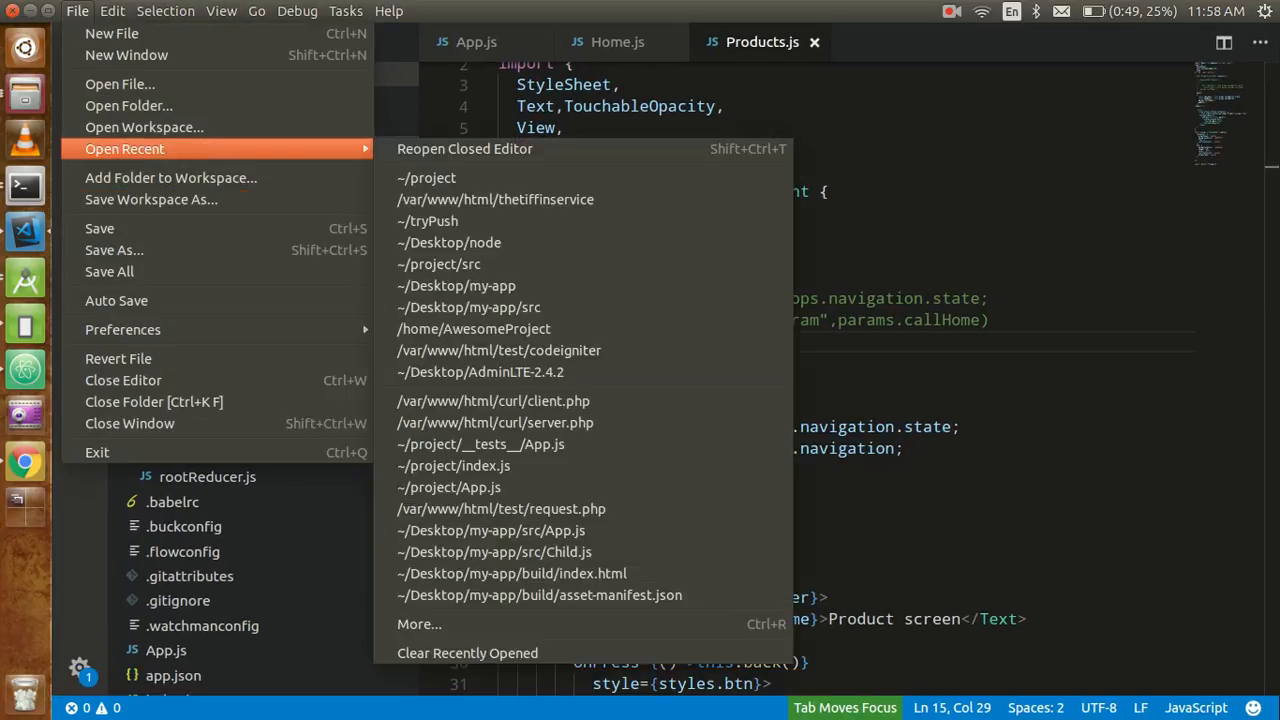
{"action": "key", "text": "Escape"}
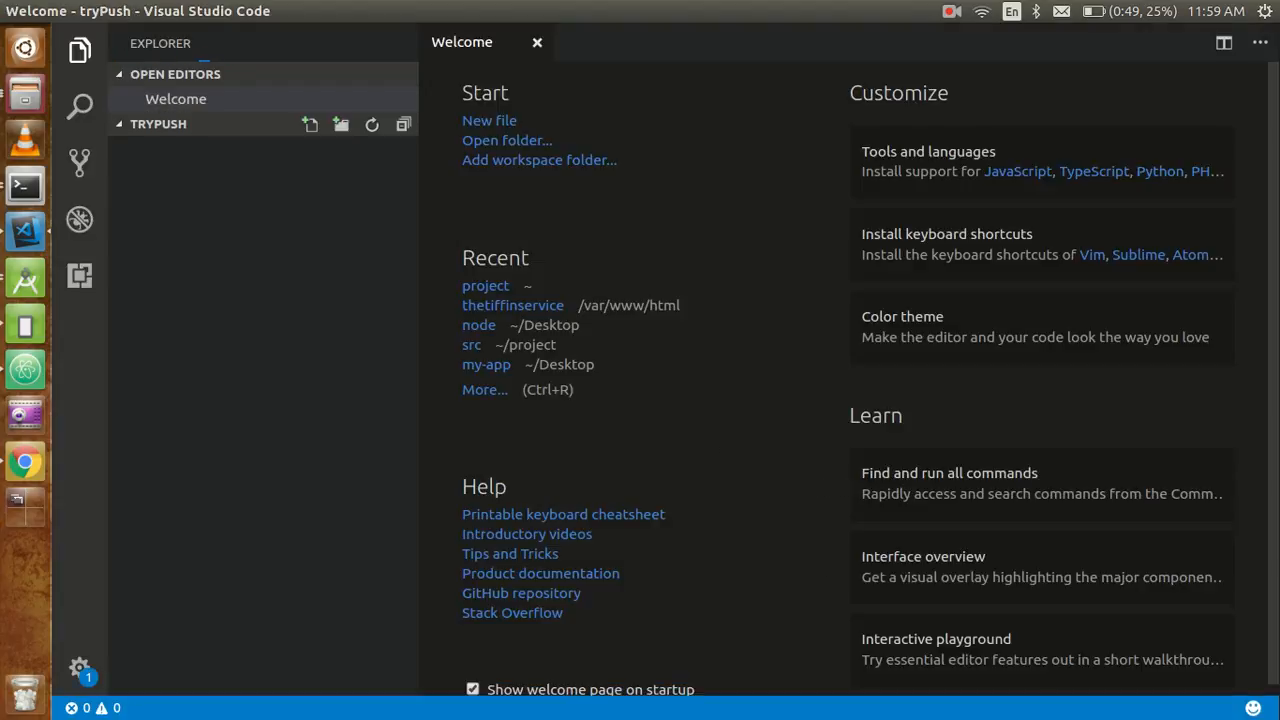
{"action": "left_click", "coordinate": [158, 124]}
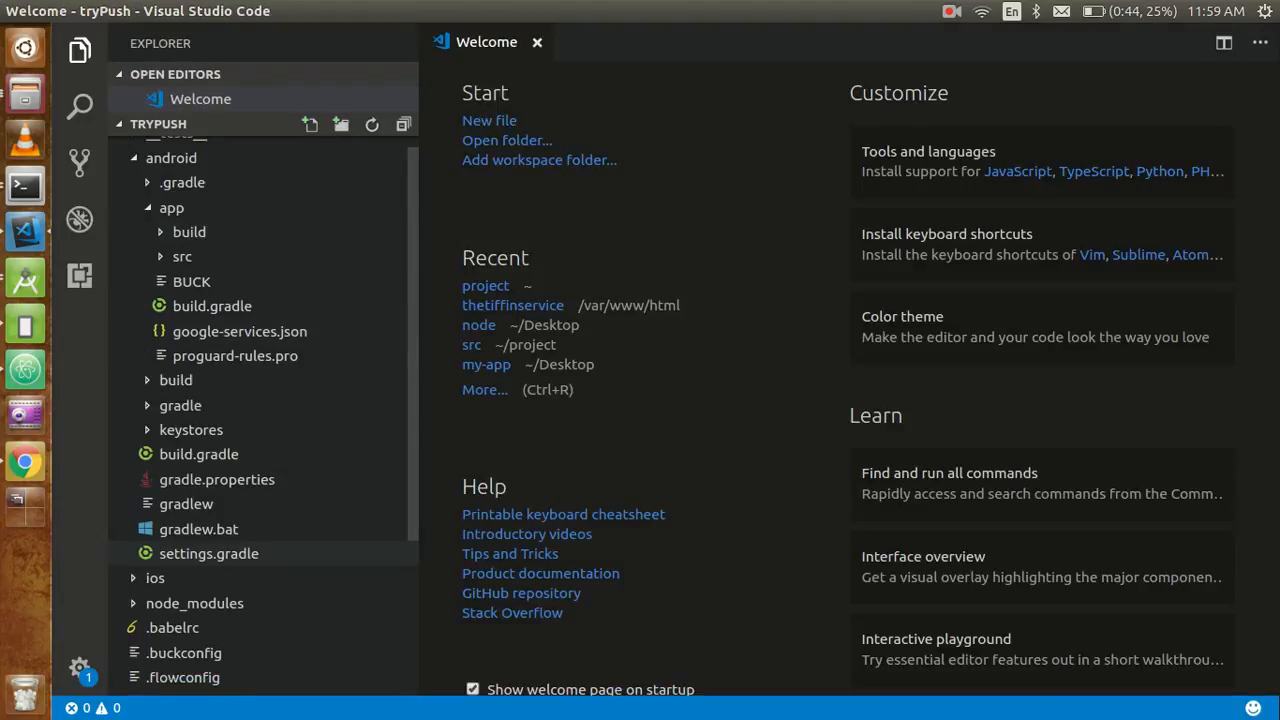
{"action": "left_click", "coordinate": [172, 158]}
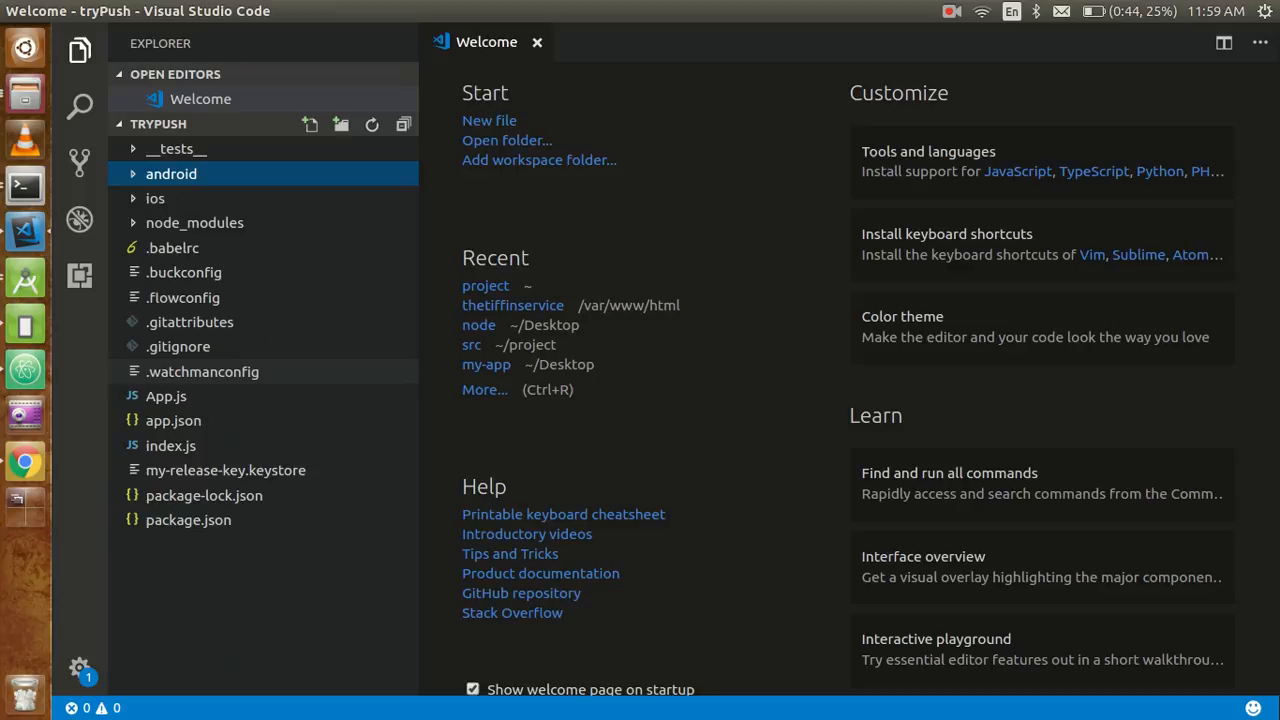
{"action": "mouse_move", "coordinate": [224, 470]}
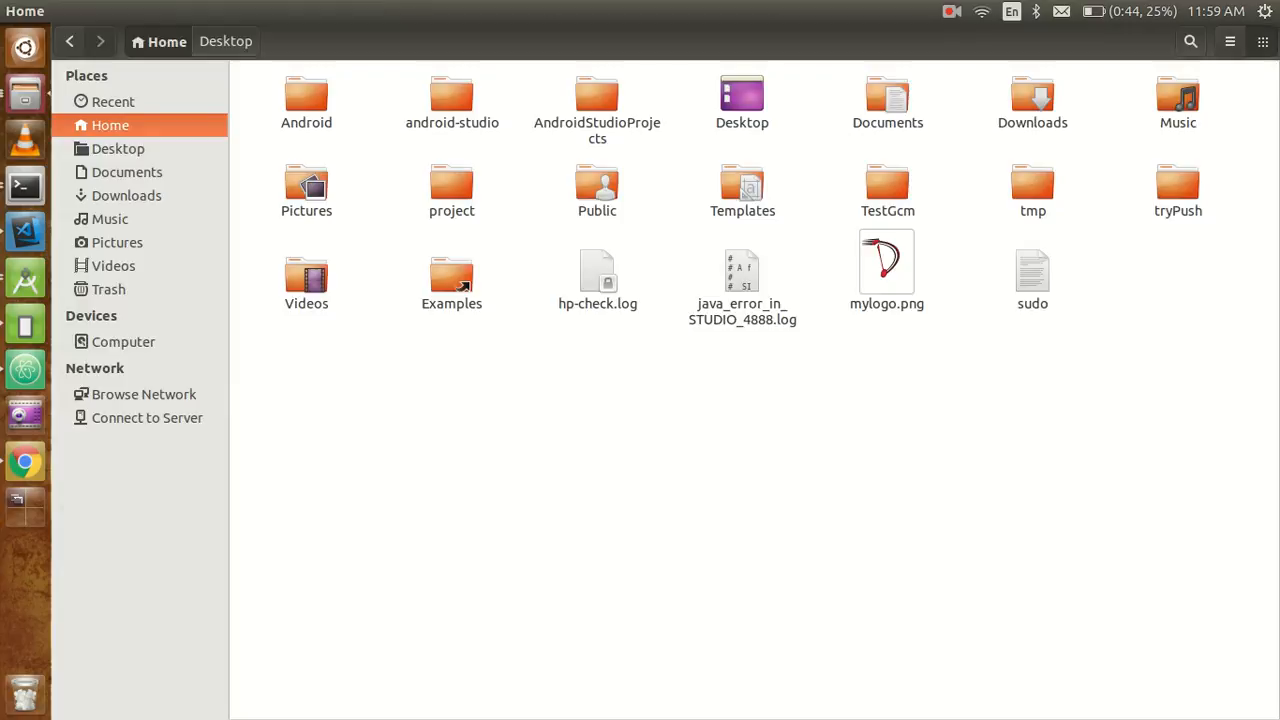
- Navigate Files into tryPush/android/app, where my-release-key.keystore sits beside build.gradle
{"action": "left_click", "coordinate": [1178, 190]}
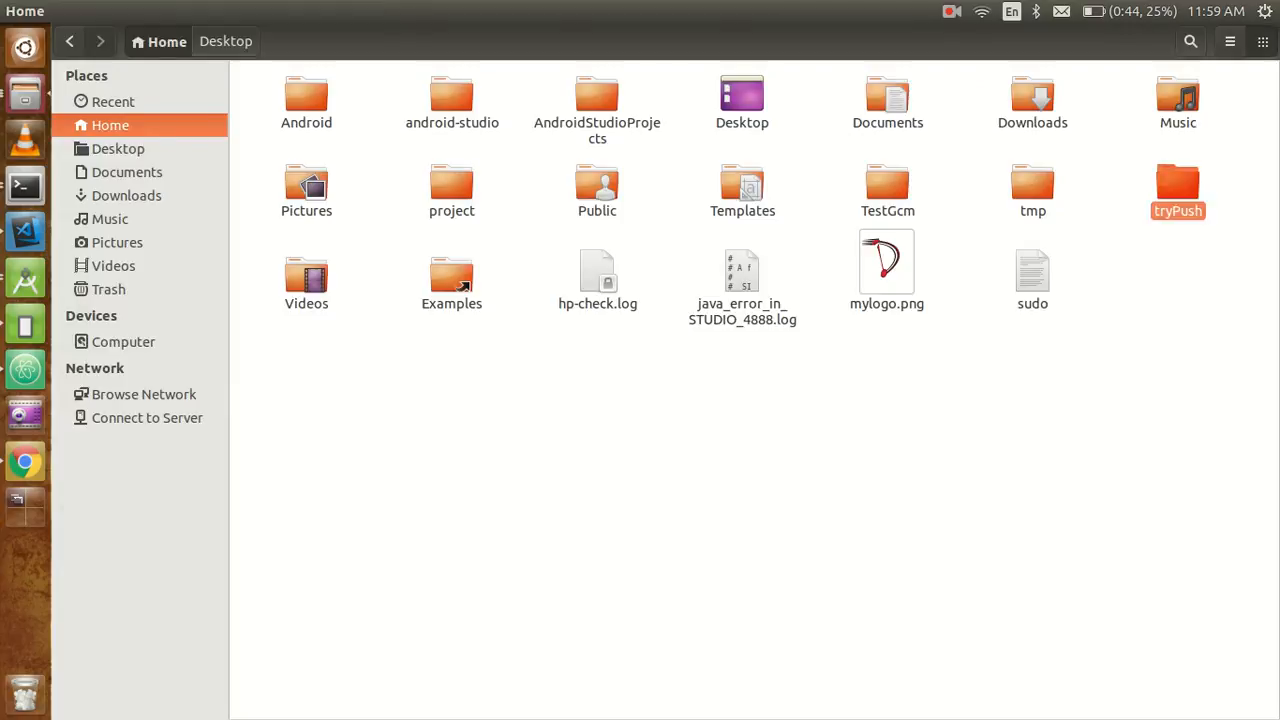
{"action": "double_click", "coordinate": [1178, 190]}
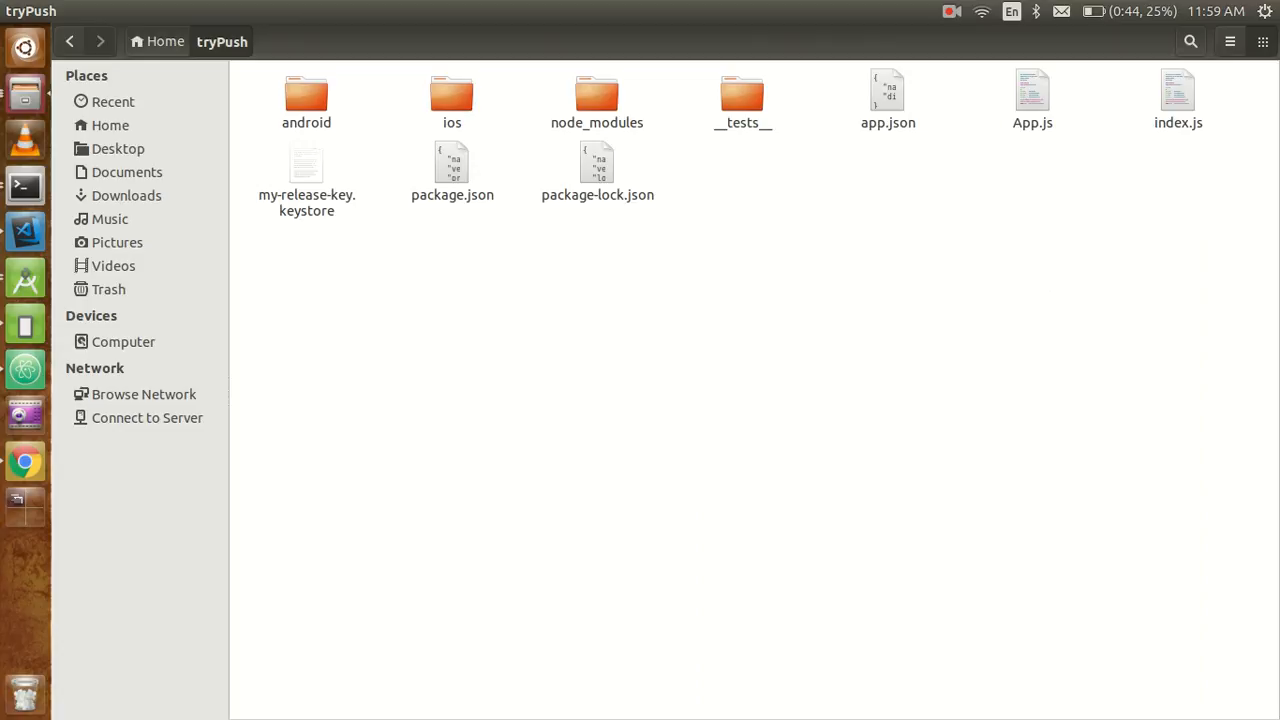
{"action": "left_click", "coordinate": [306, 170]}
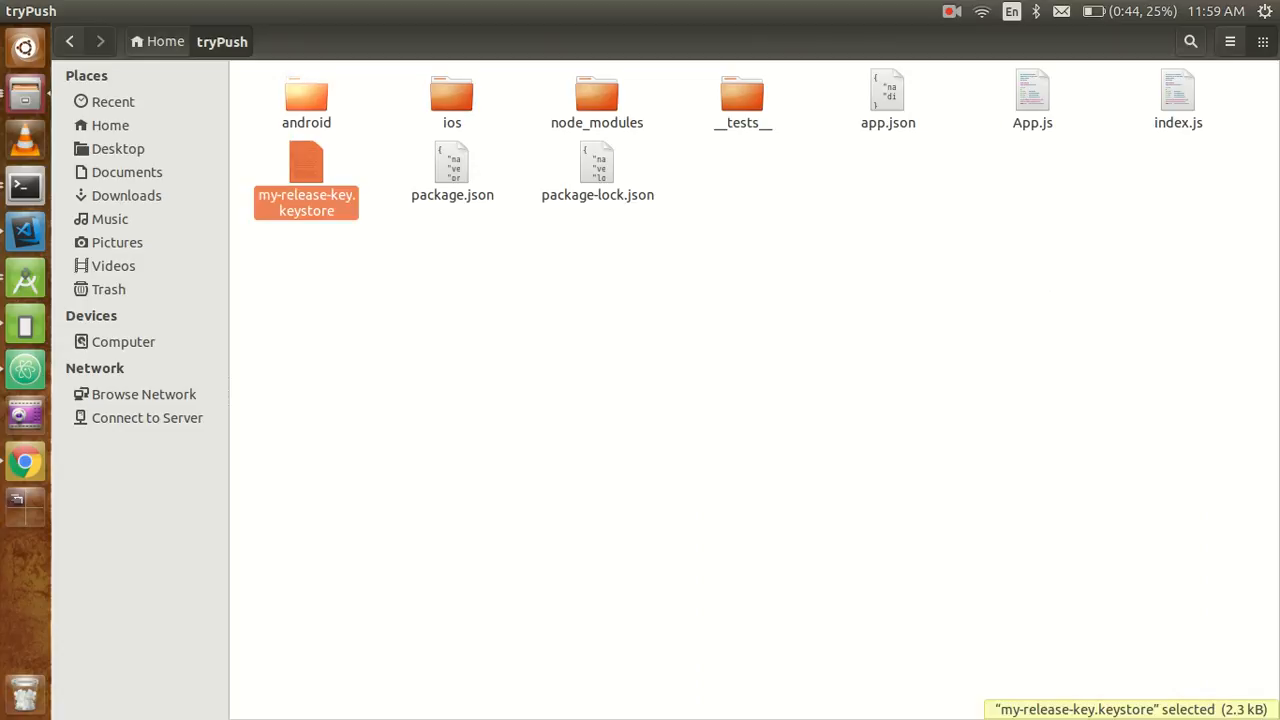
{"action": "double_click", "coordinate": [306, 96]}
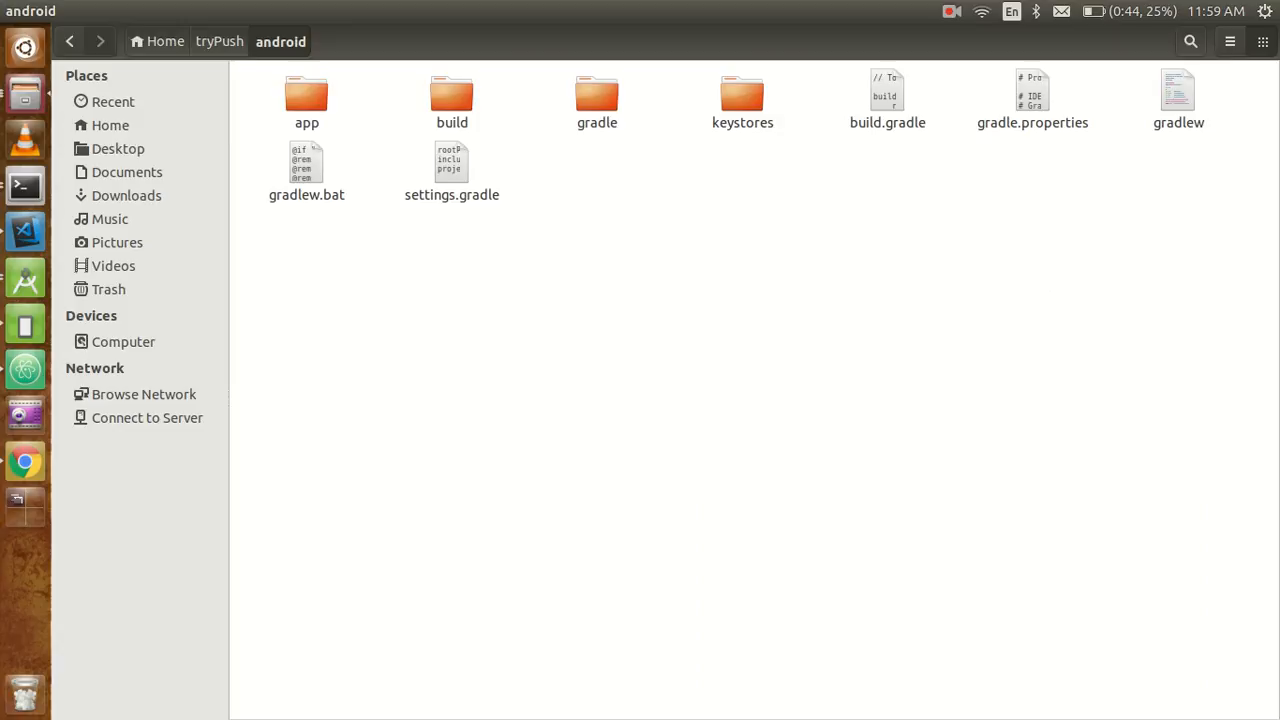
{"action": "double_click", "coordinate": [308, 100]}
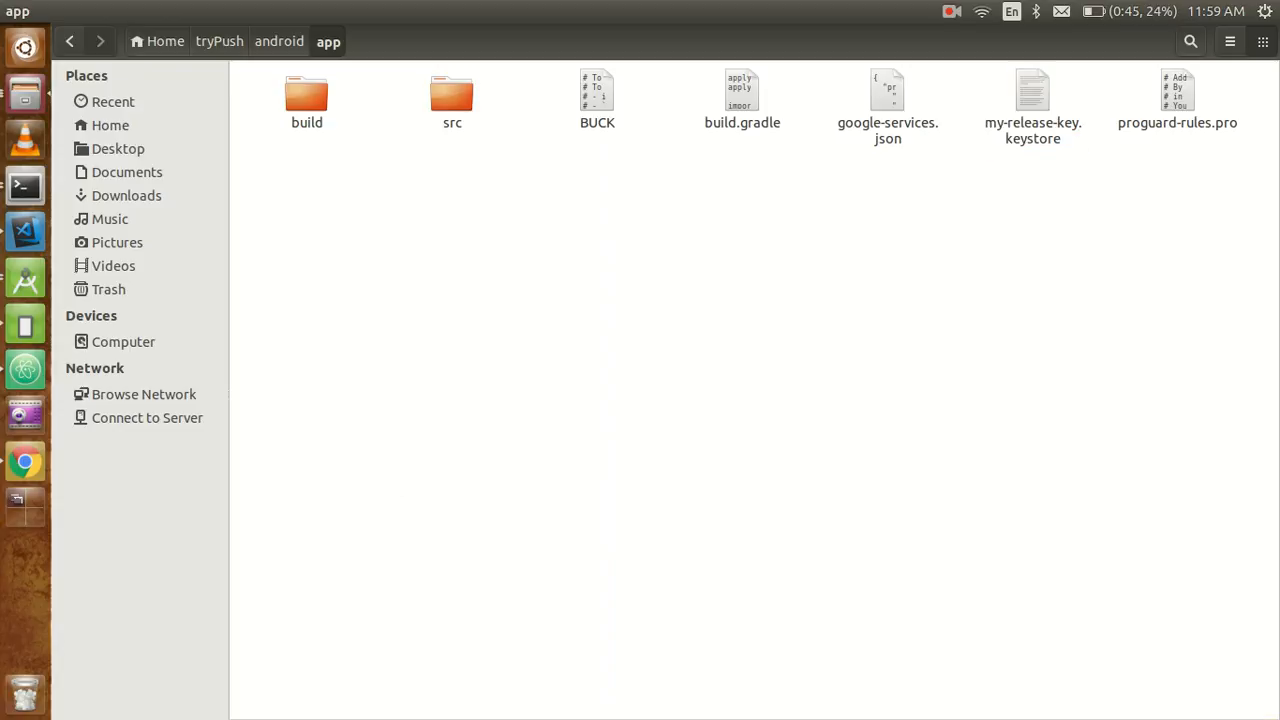
{"action": "mouse_move", "coordinate": [24, 414]}
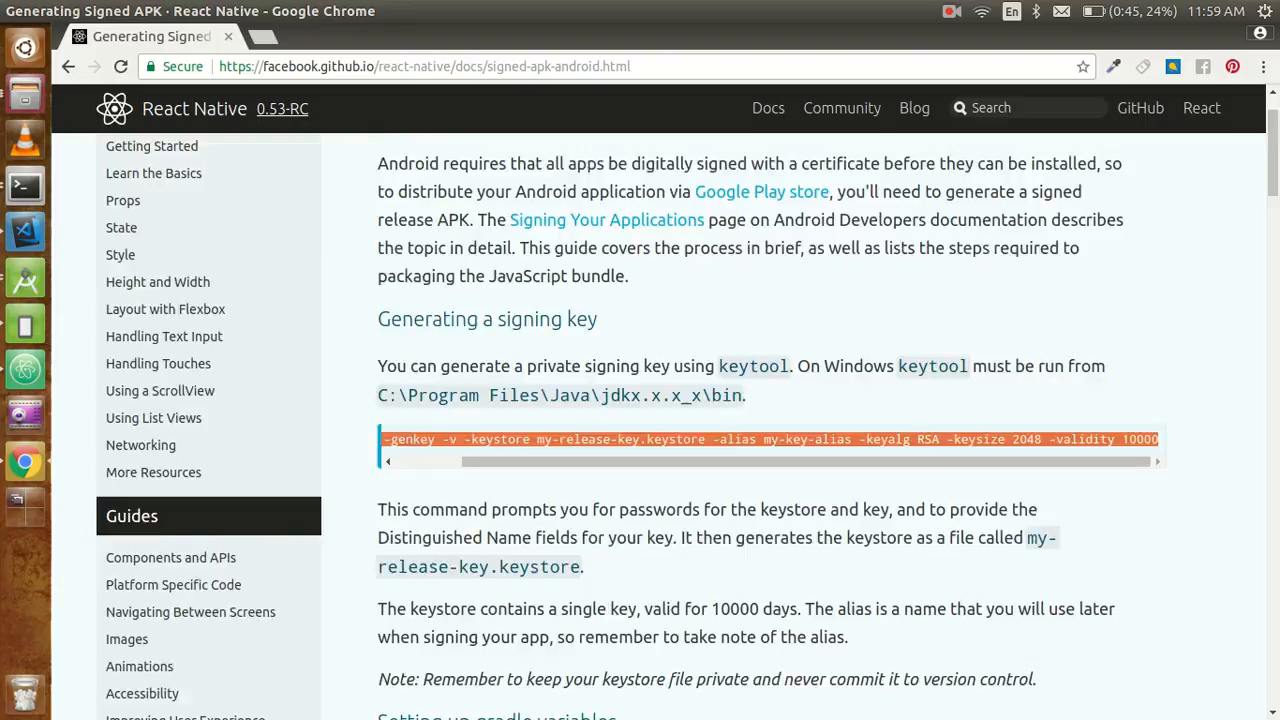
- Scroll the Generating Signed APK guide, then expand the android folder in VS Code
{"action": "scroll", "scroll_direction": "down", "scroll_amount": 3}
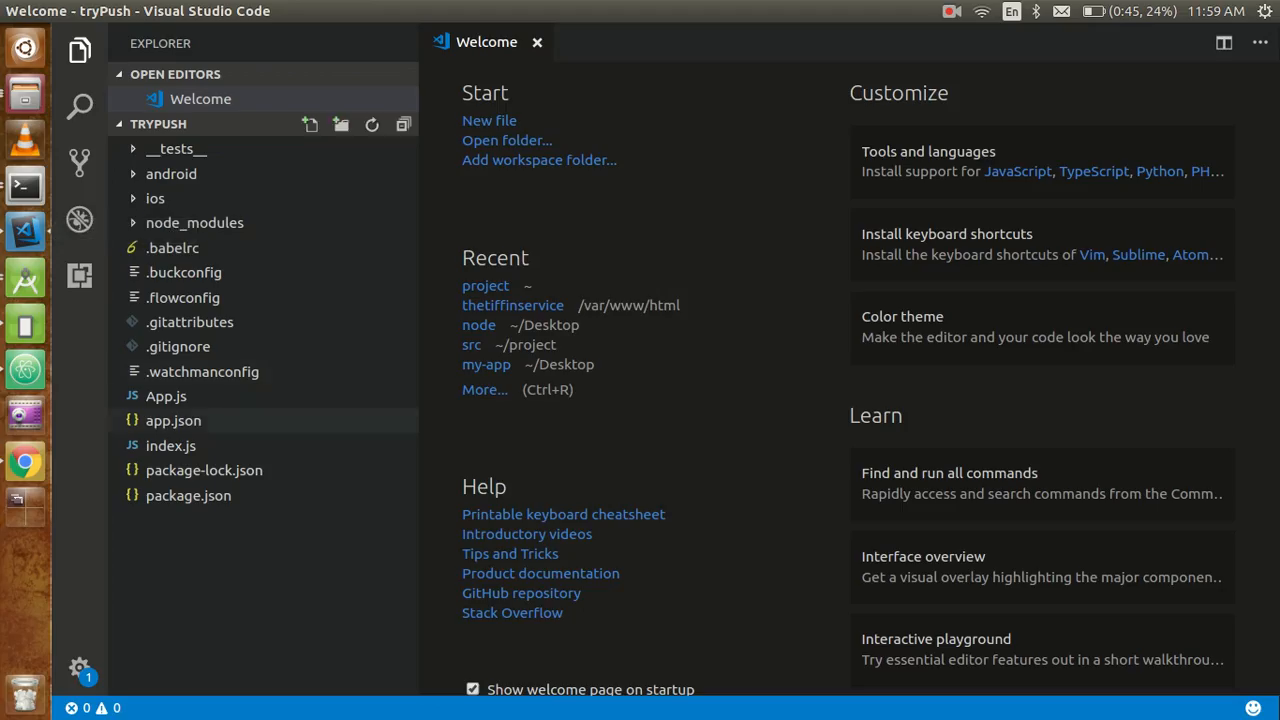
{"action": "left_click", "coordinate": [172, 172]}
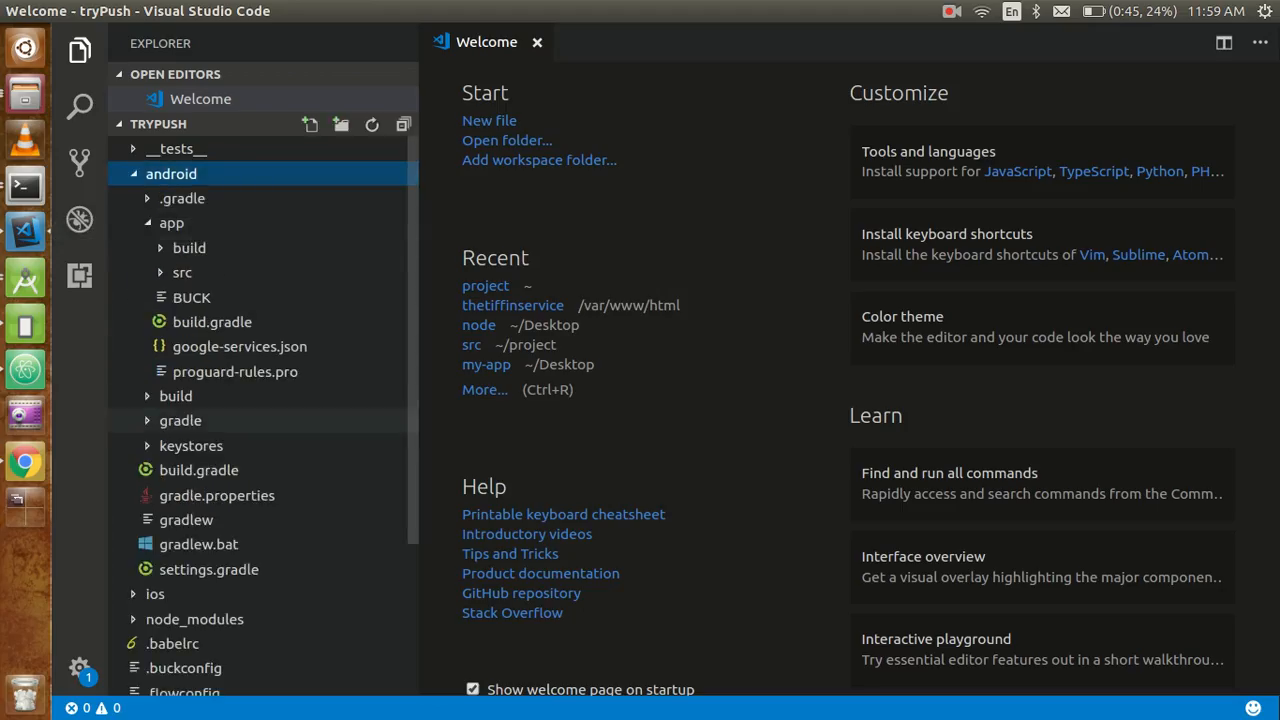
- With gradle.properties open, copy the four MYAPP_RELEASE variable lines from the guide
{"action": "left_click", "coordinate": [216, 496]}
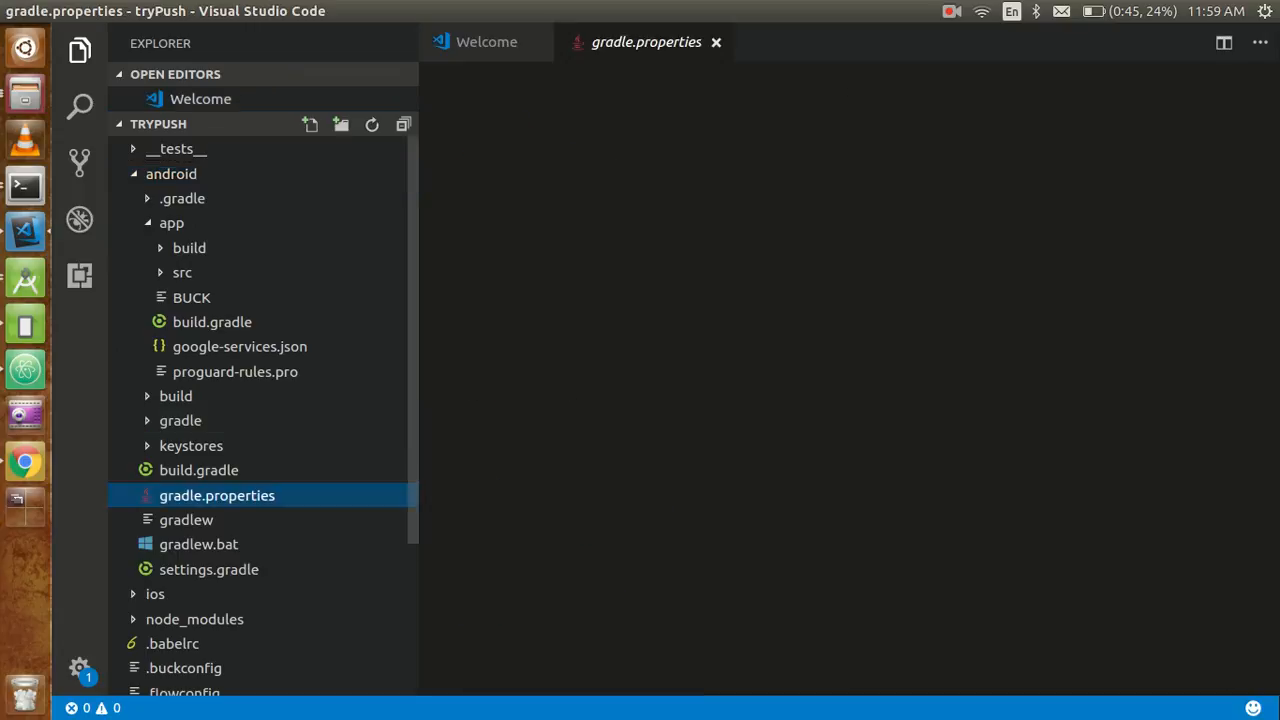
{"action": "left_click", "coordinate": [216, 496]}
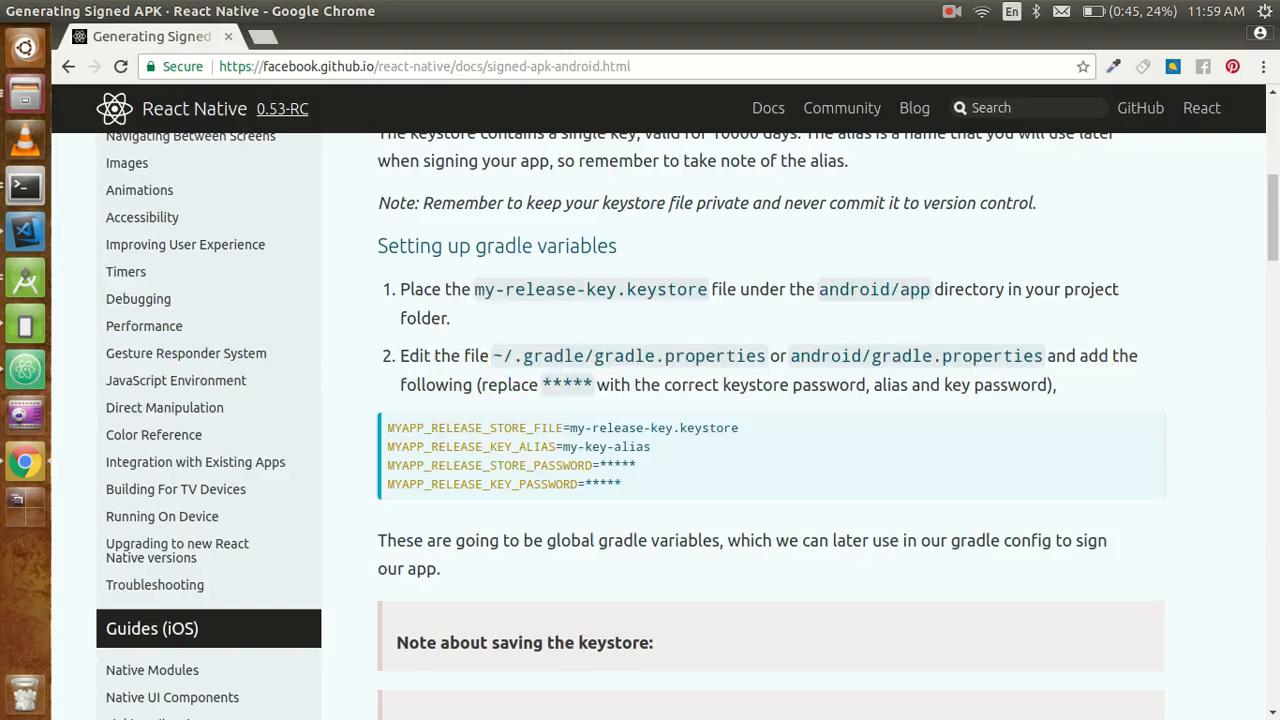
{"action": "left_click_drag", "start_coordinate": [388, 464], "coordinate": [620, 484]}
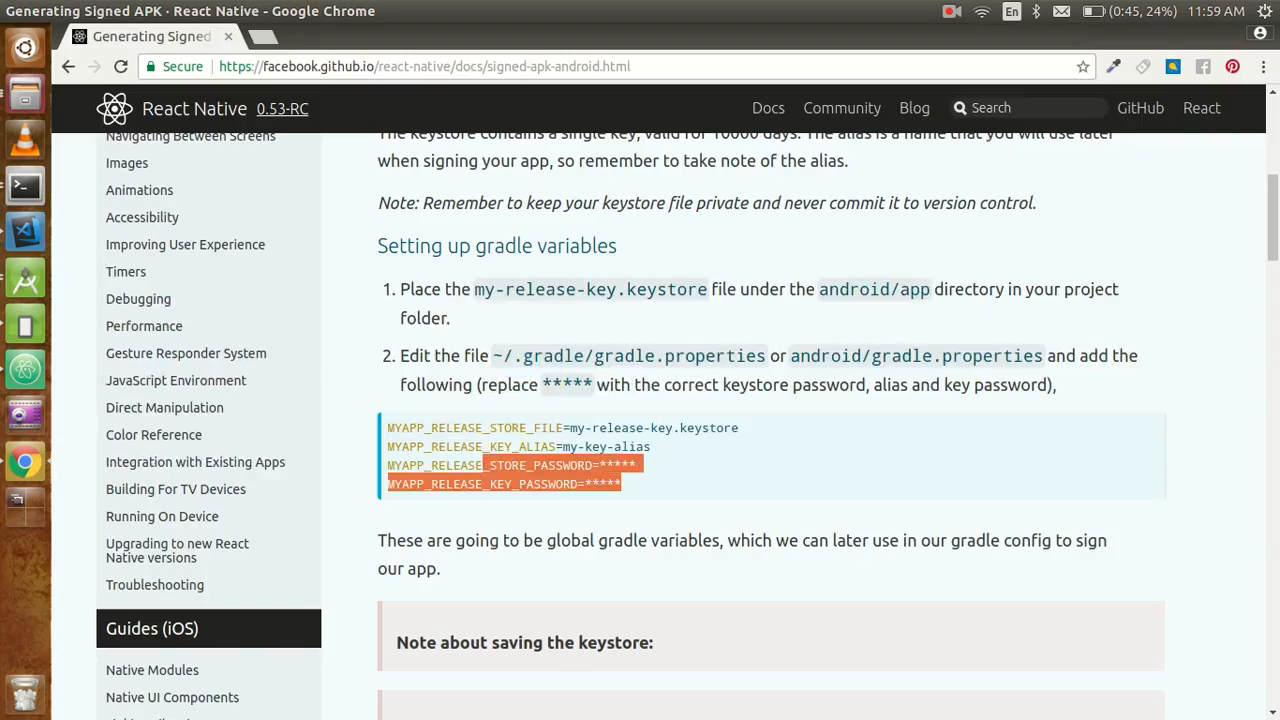
{"action": "right_click", "coordinate": [562, 428]}
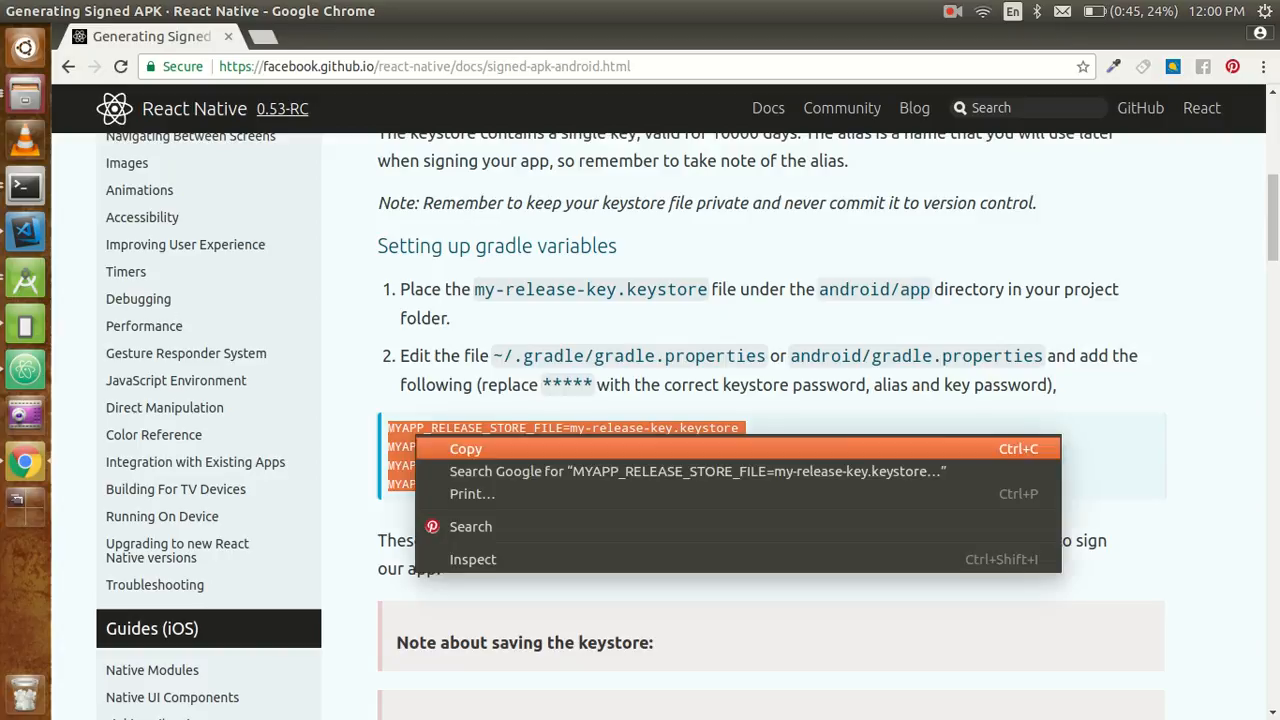
{"action": "left_click", "coordinate": [24, 232]}
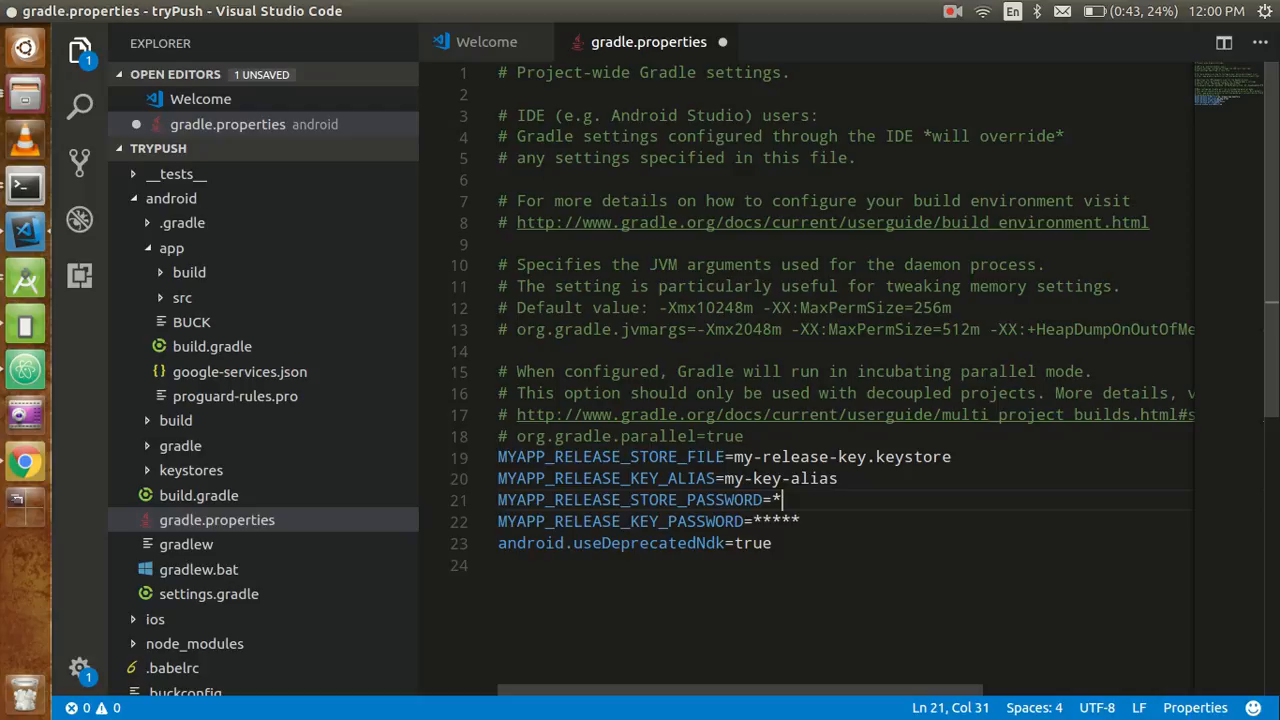
- Paste the MYAPP_RELEASE variables and replace both password placeholders with the real password
{"action": "type", "text": "Y"}
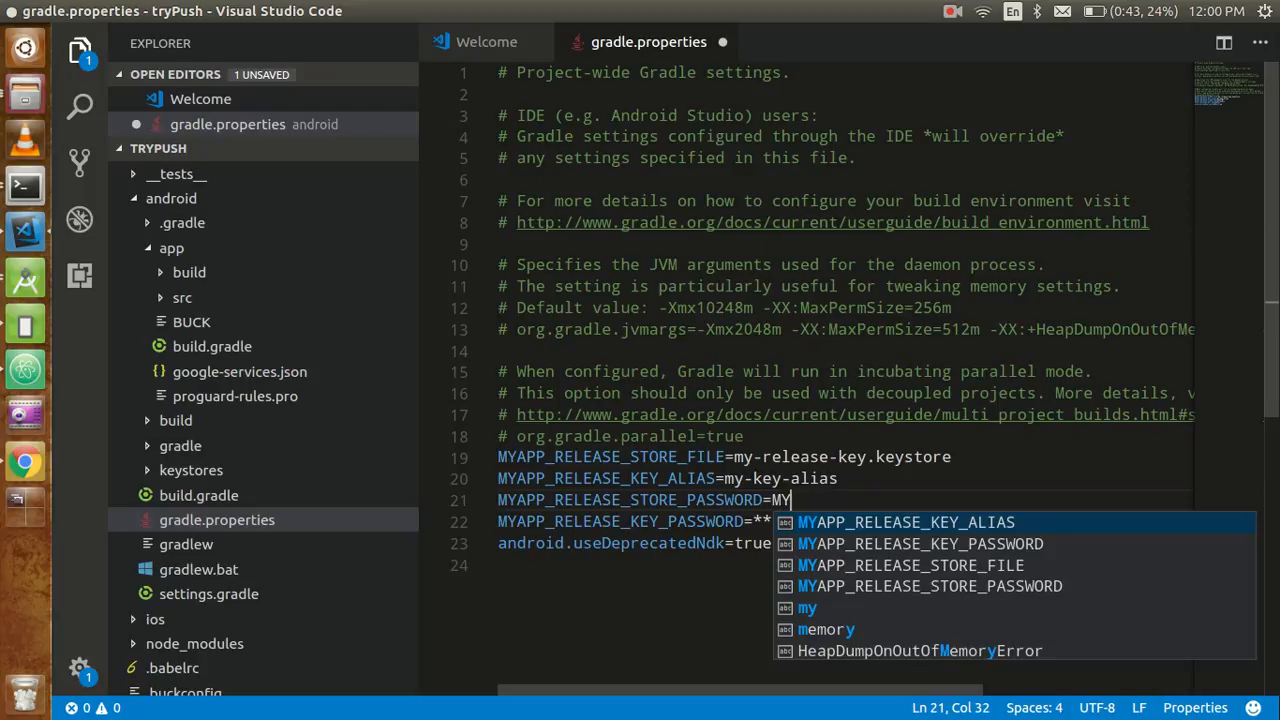
{"action": "type", "text": "anilsidhu"}
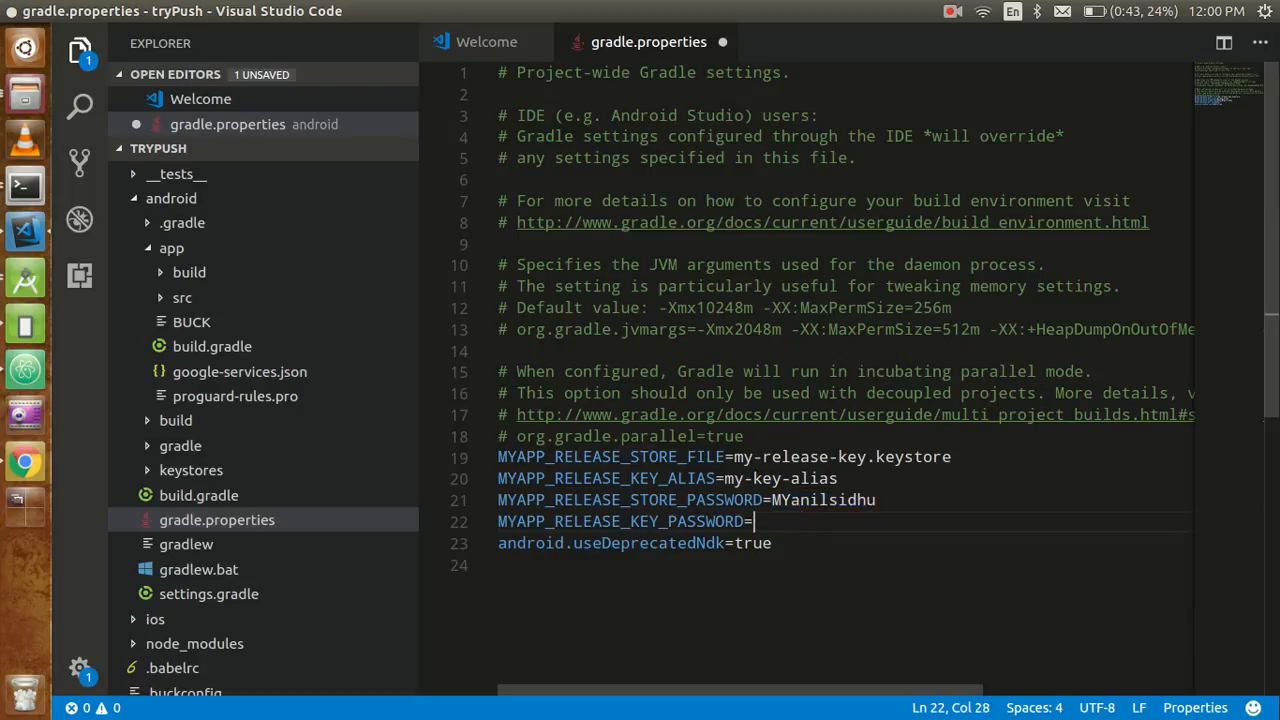
{"action": "type", "text": "MYanilsidhu"}
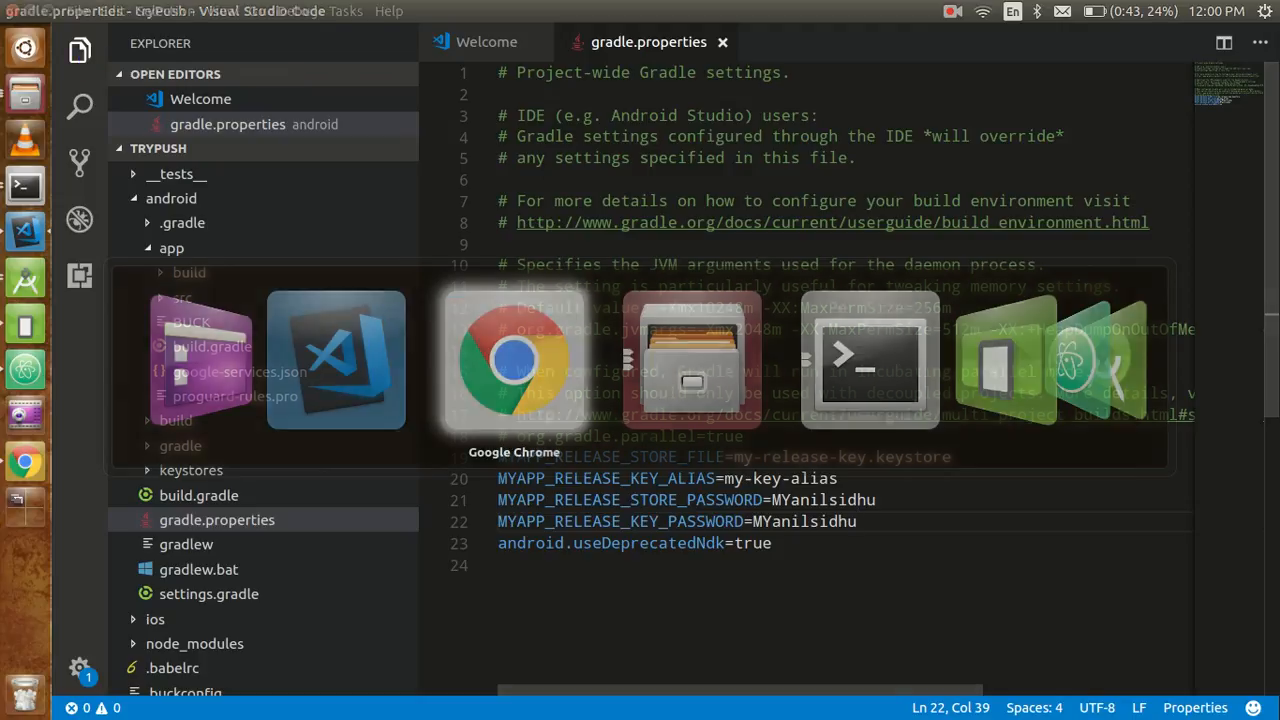
- Review the guide's gradle config section and locate the android block in build.gradle
{"action": "left_click", "coordinate": [512, 358]}
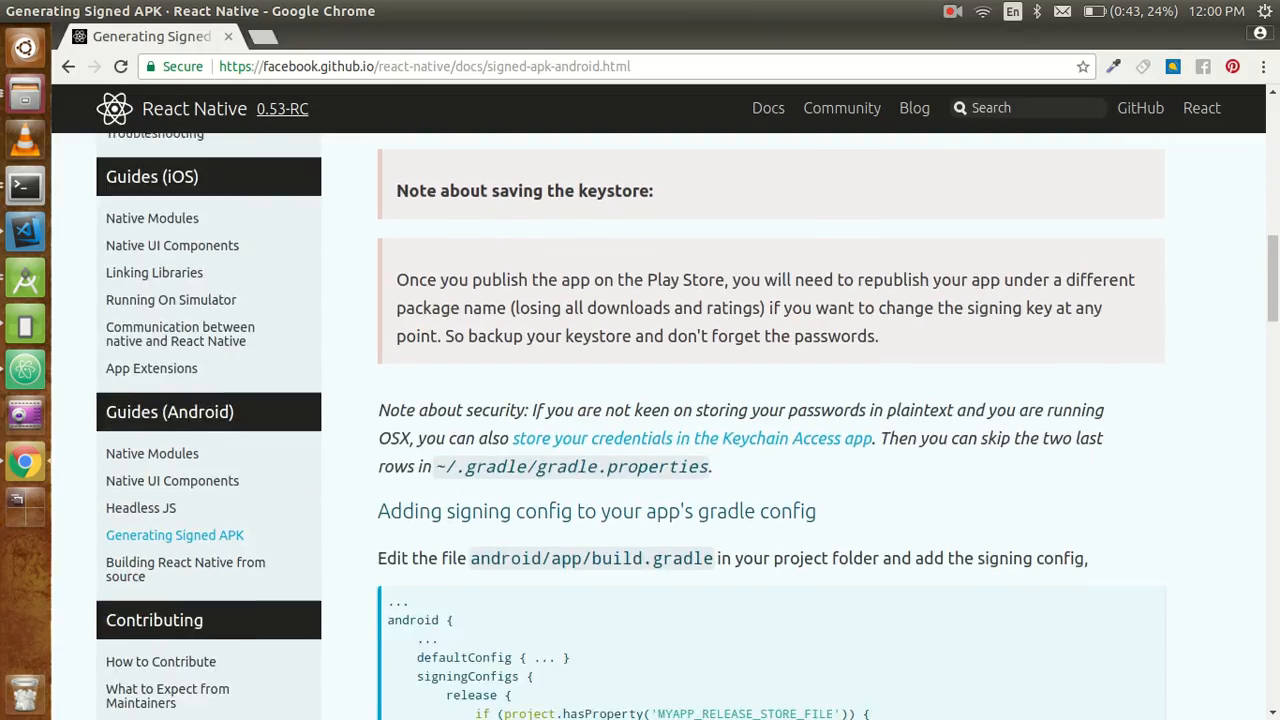
{"action": "scroll", "scroll_direction": "down", "scroll_amount": 3}
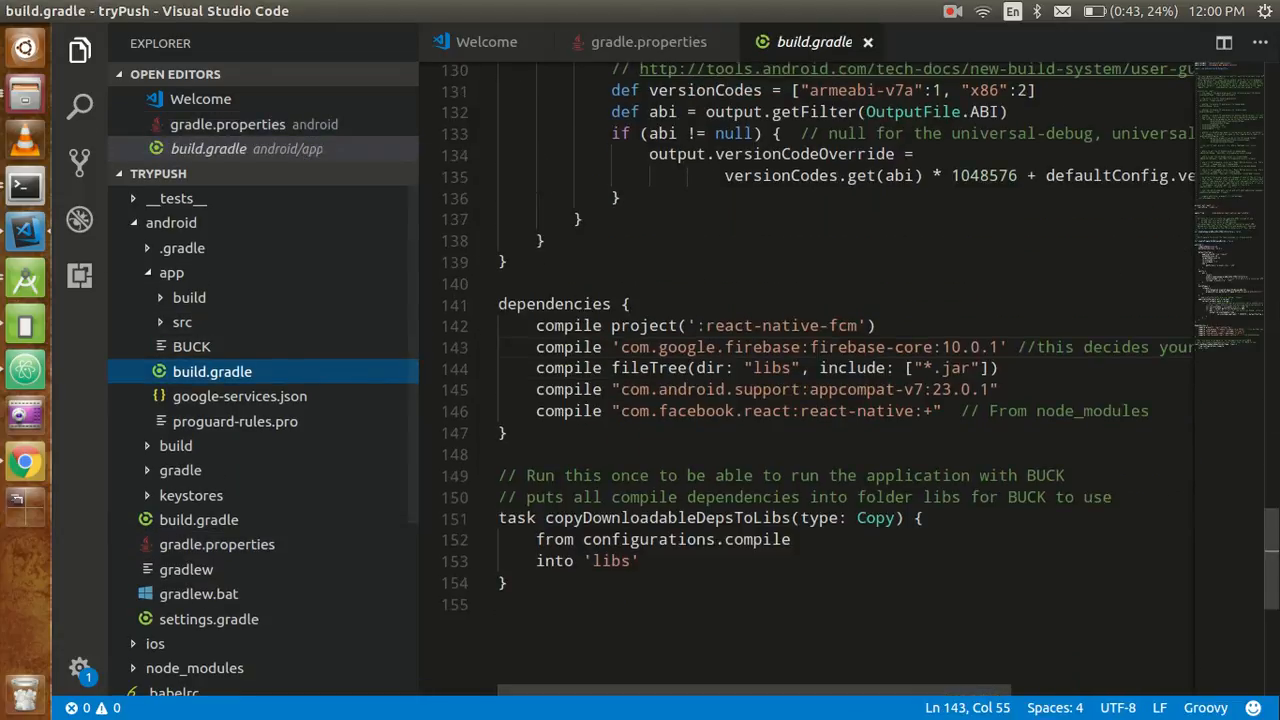
{"action": "scroll", "scroll_direction": "up", "scroll_amount": 3}
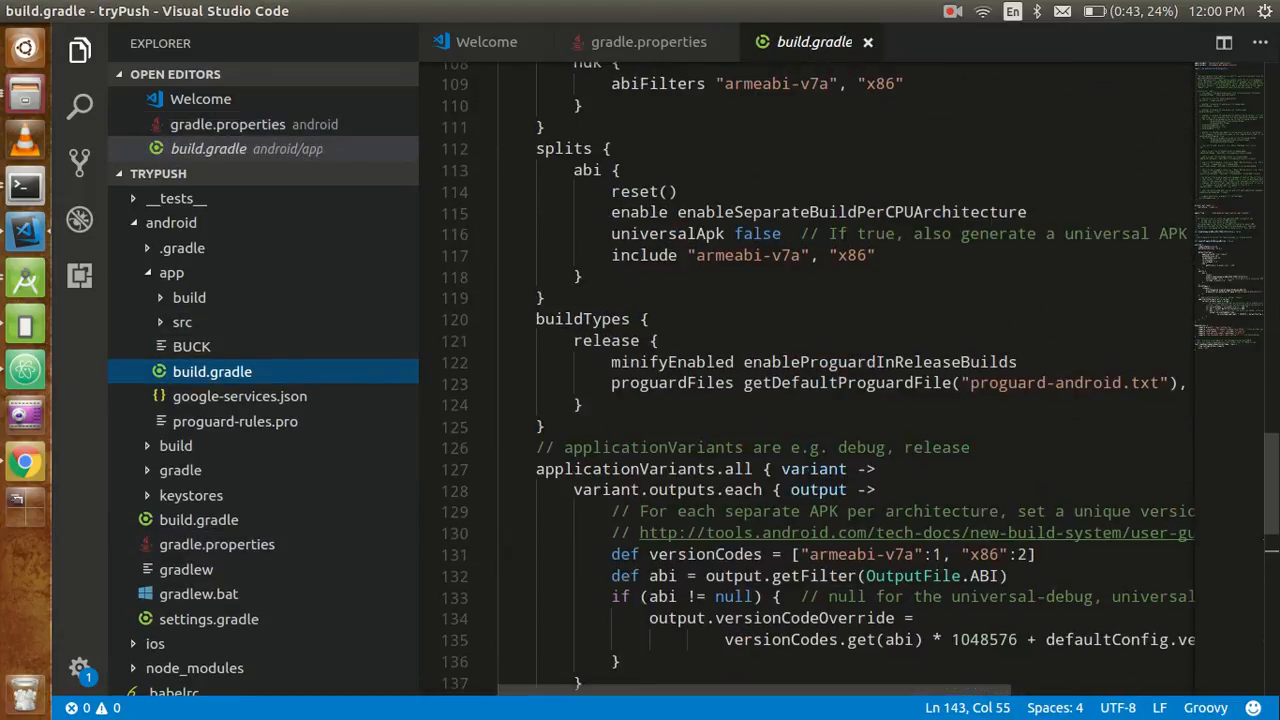
{"action": "scroll", "scroll_direction": "up", "scroll_amount": 3}
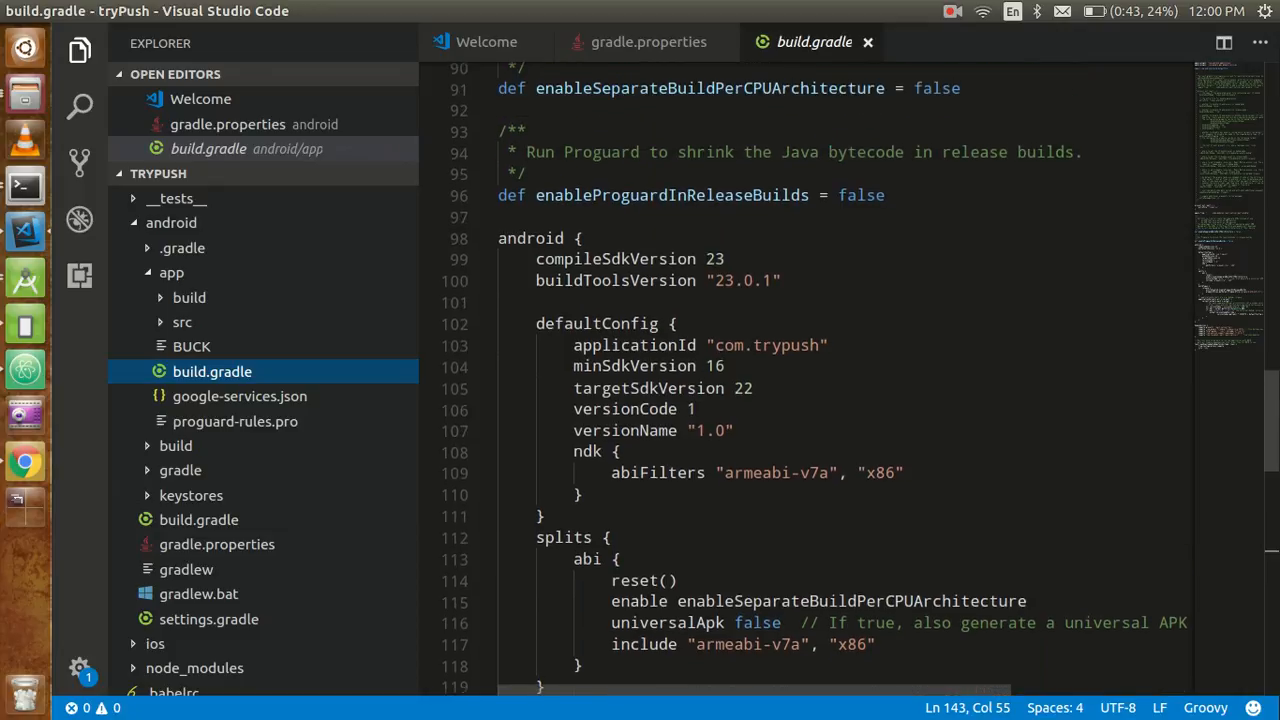
{"action": "double_click", "coordinate": [530, 238]}
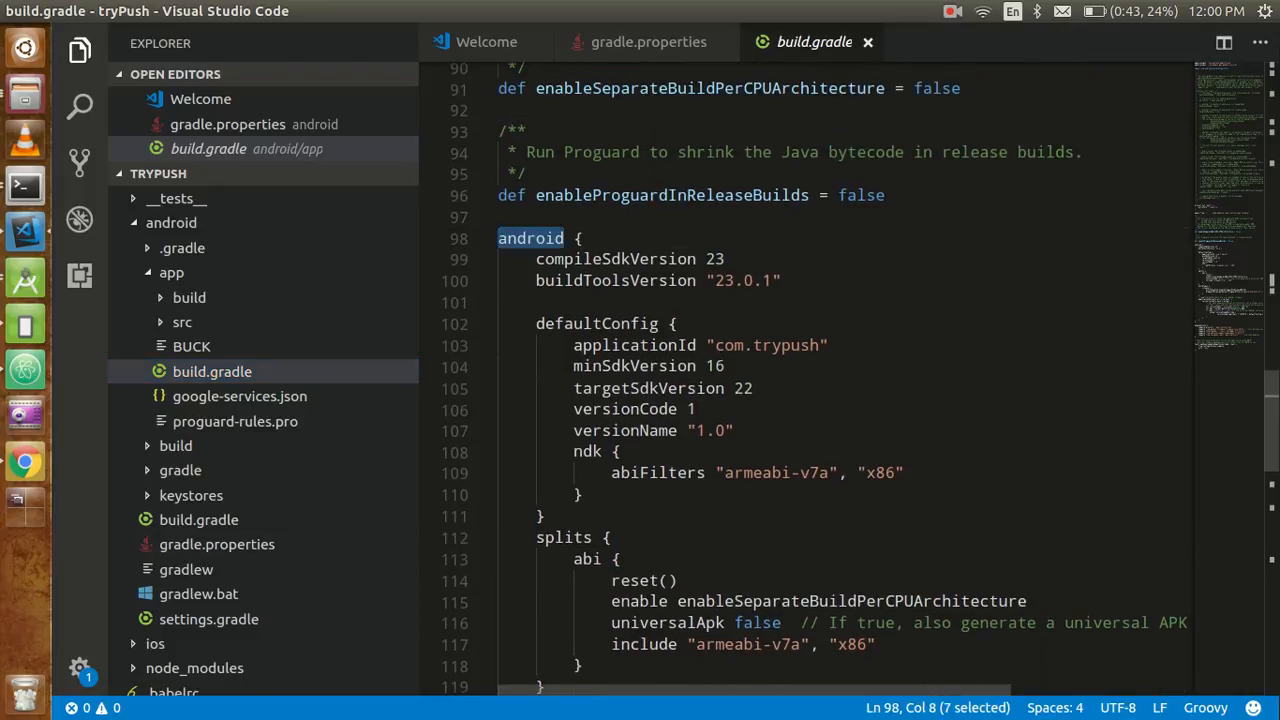
- Copy the release signingConfigs block from the guide and paste it after defaultConfig
{"action": "left_click", "coordinate": [24, 462]}
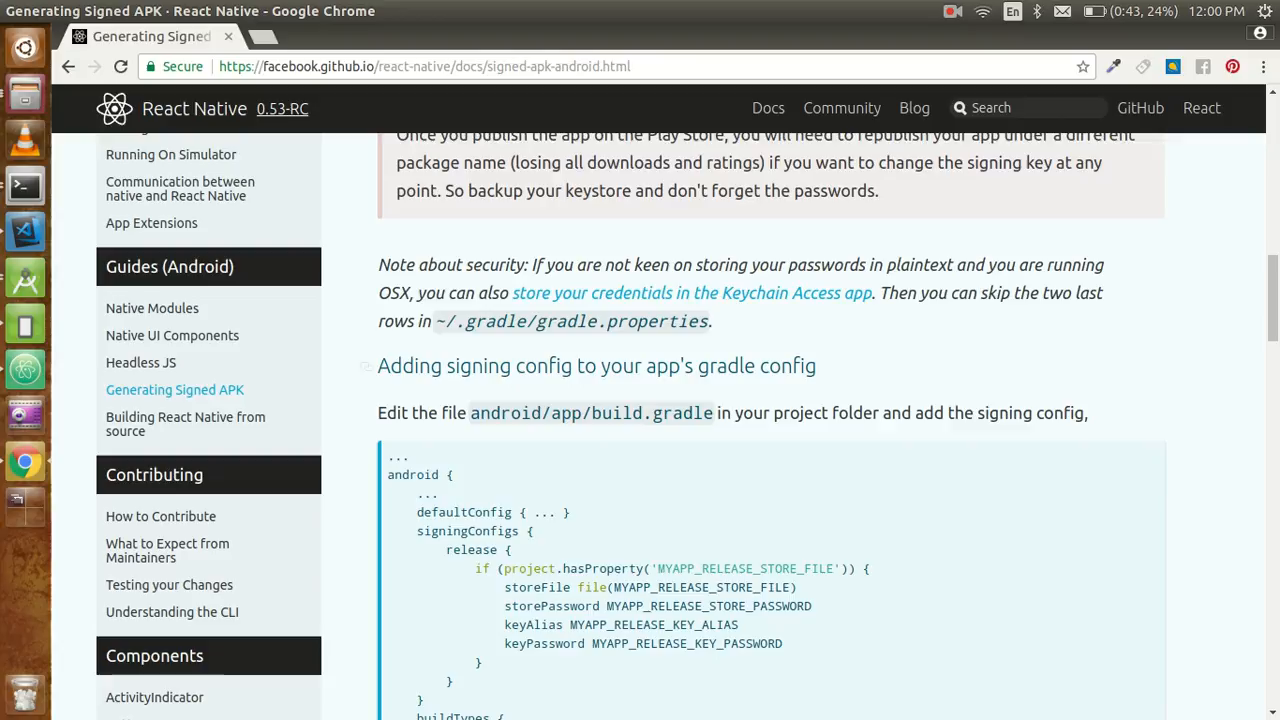
{"action": "scroll", "scroll_direction": "down", "scroll_amount": 3}
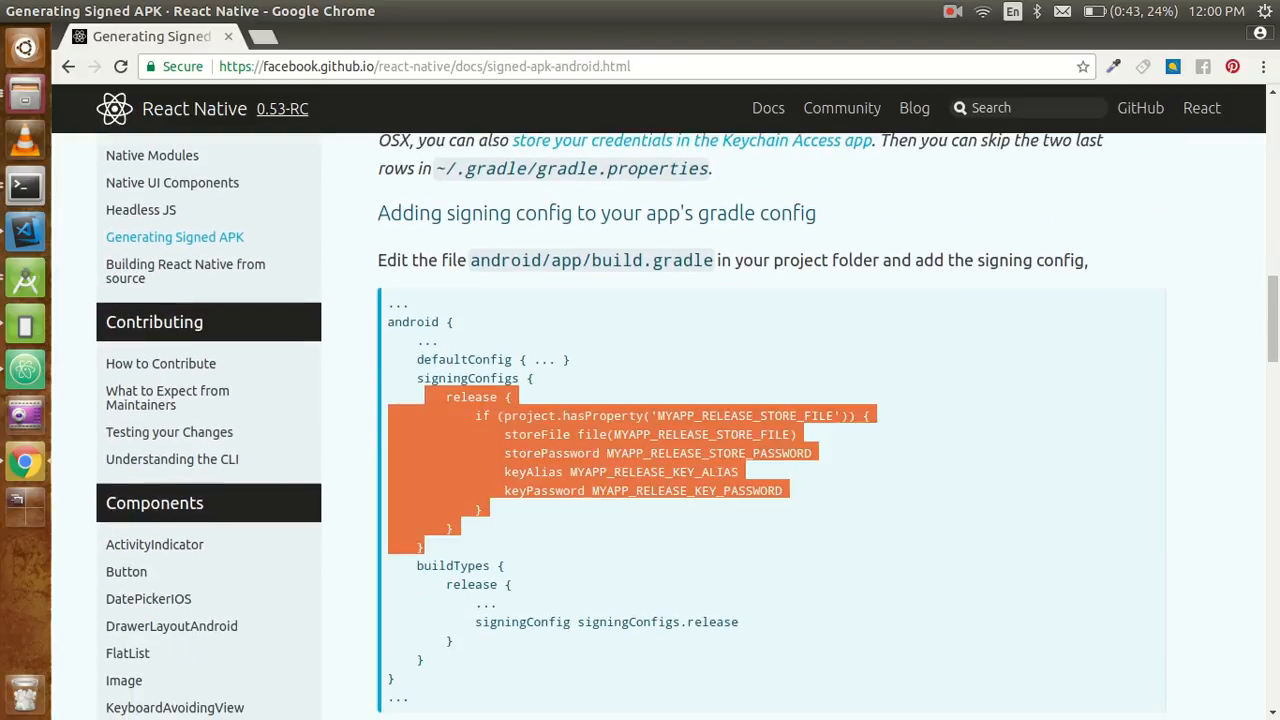
{"action": "right_click", "coordinate": [650, 450]}
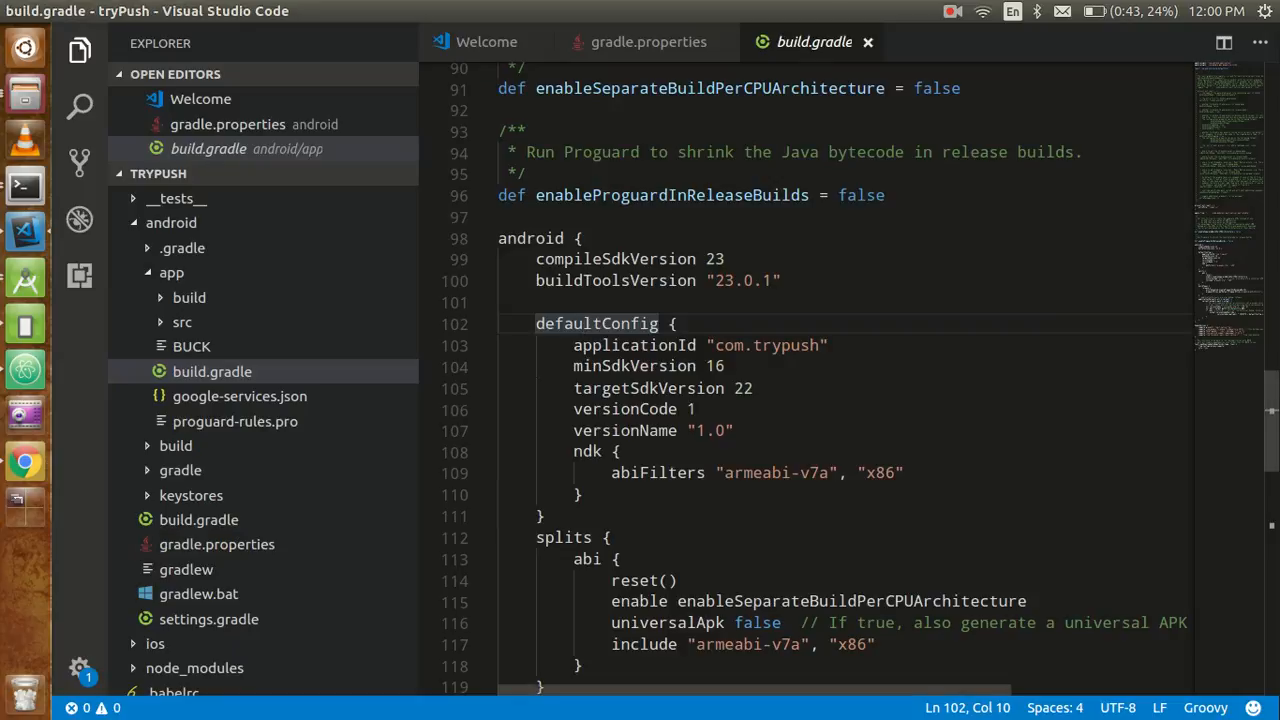
{"action": "left_click", "coordinate": [24, 462]}
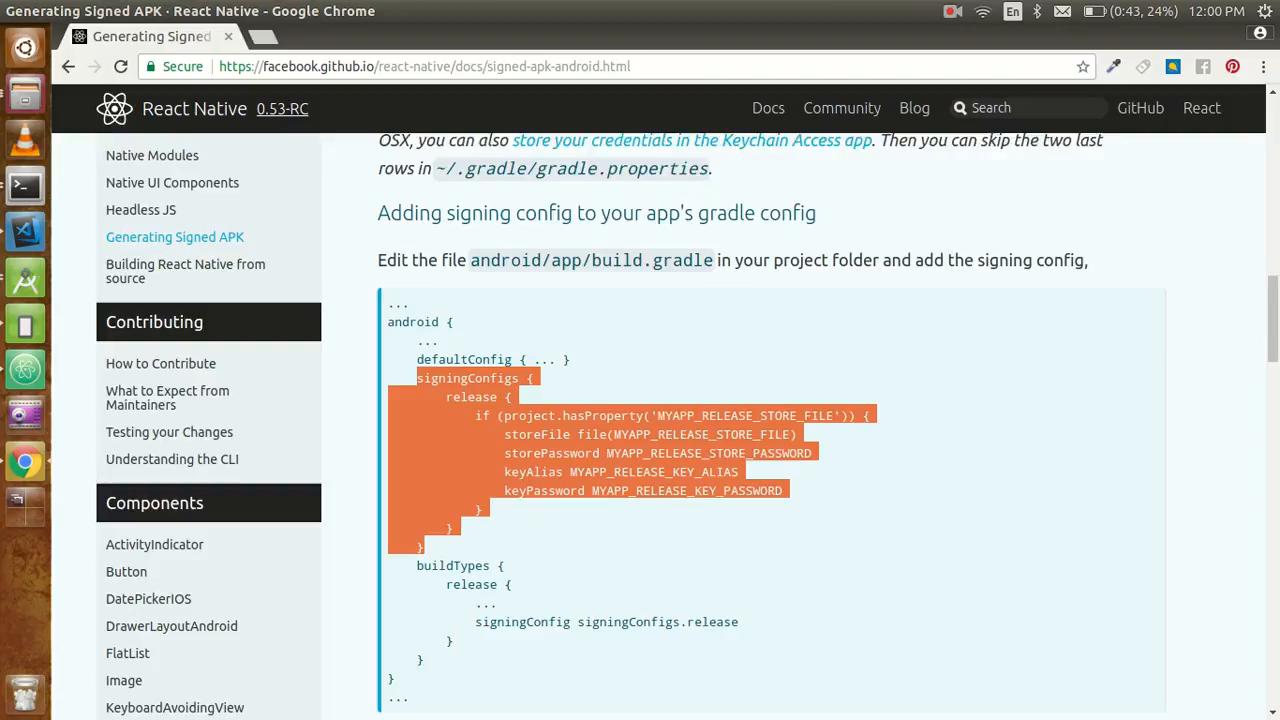
{"action": "scroll", "scroll_direction": "down", "scroll_amount": 3}
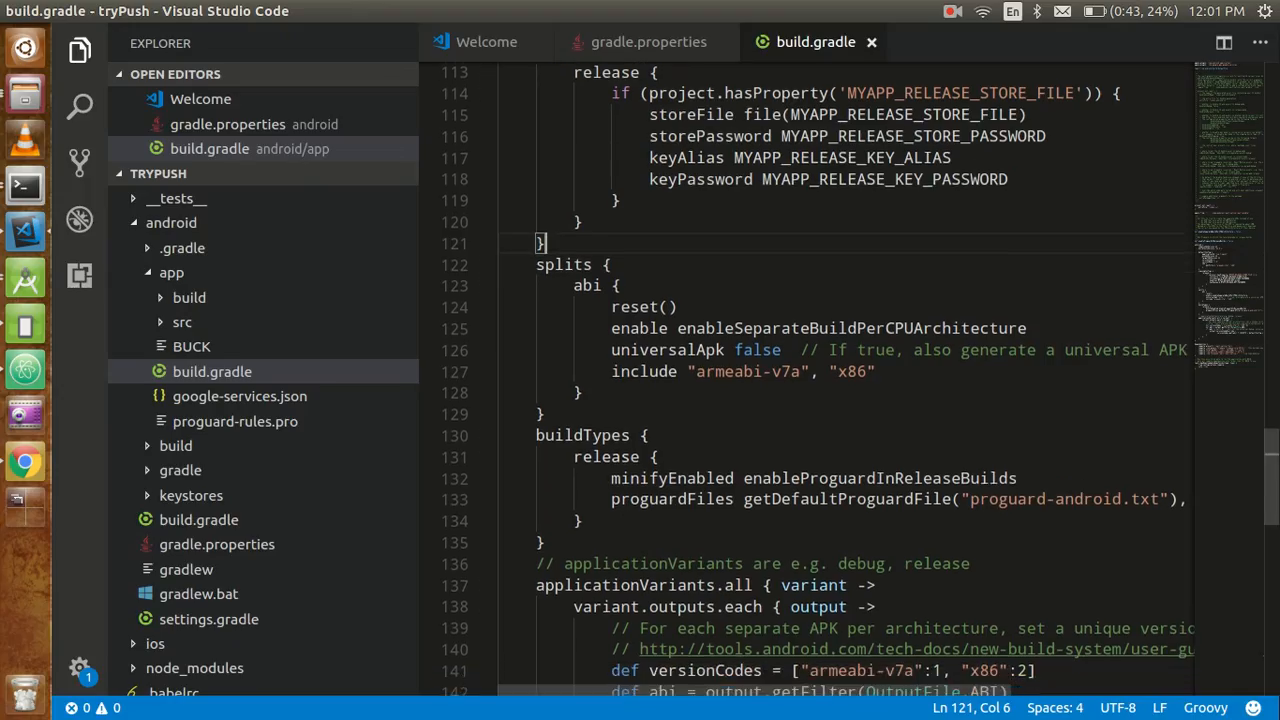
- Copy the buildTypes signingConfig line into the release block, then switch to the terminal
{"action": "left_click", "coordinate": [24, 462]}
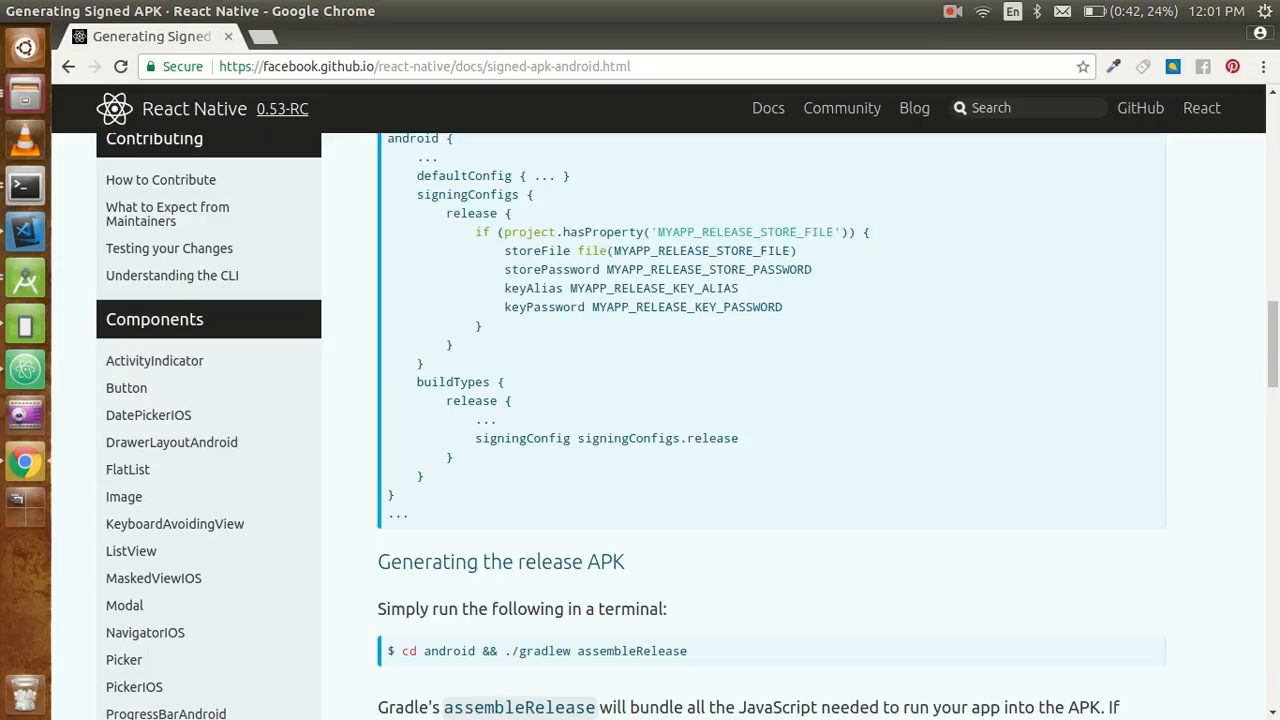
{"action": "double_click", "coordinate": [606, 438]}
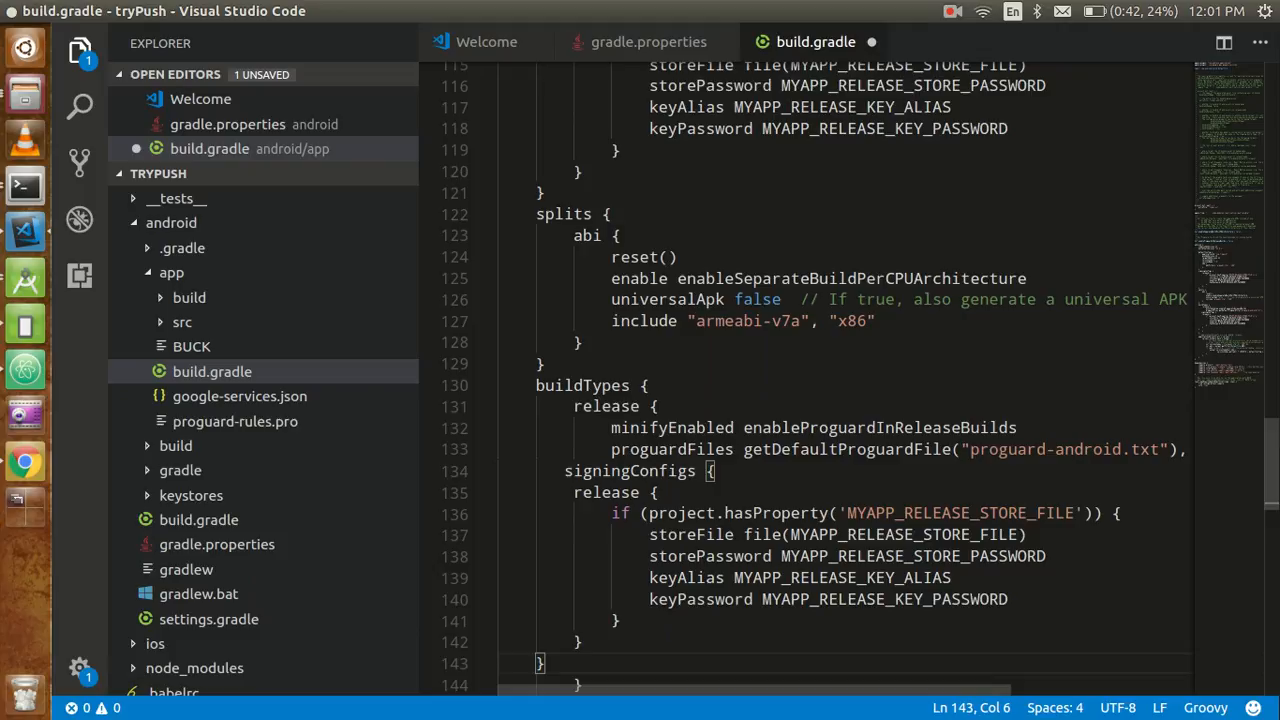
{"action": "left_click", "coordinate": [24, 462]}
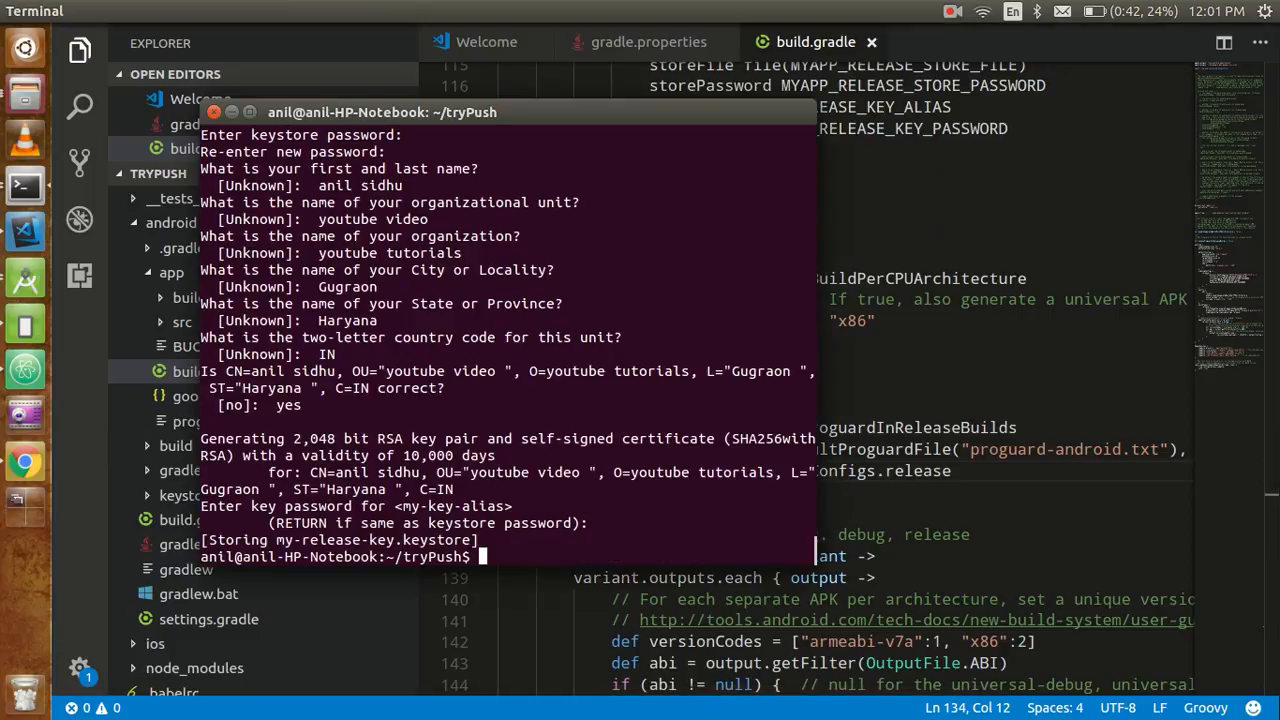
- Run cd android && ./gradlew assembleRelease to start the release build
{"action": "type", "text": "cd android && ./gradlew assembleRelease"}
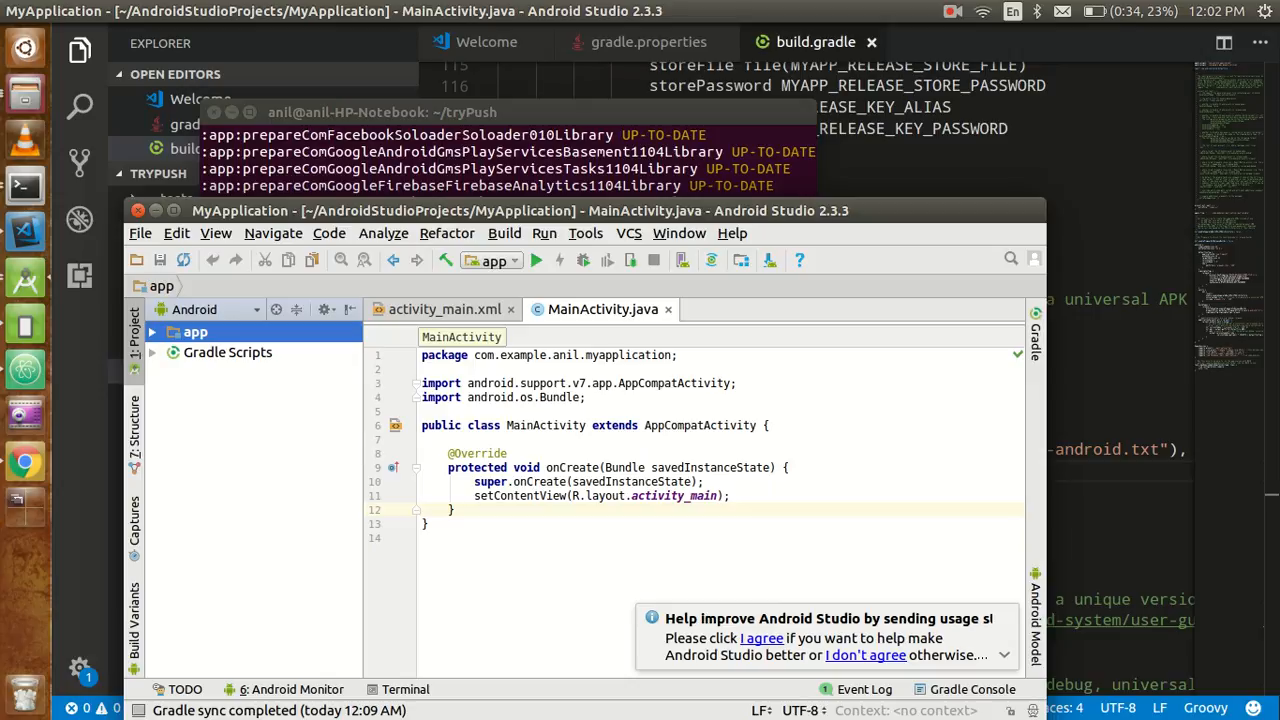
- View Build > Generate Signed APK… in Android Studio and cancel the dialog
{"action": "left_click", "coordinate": [504, 232]}
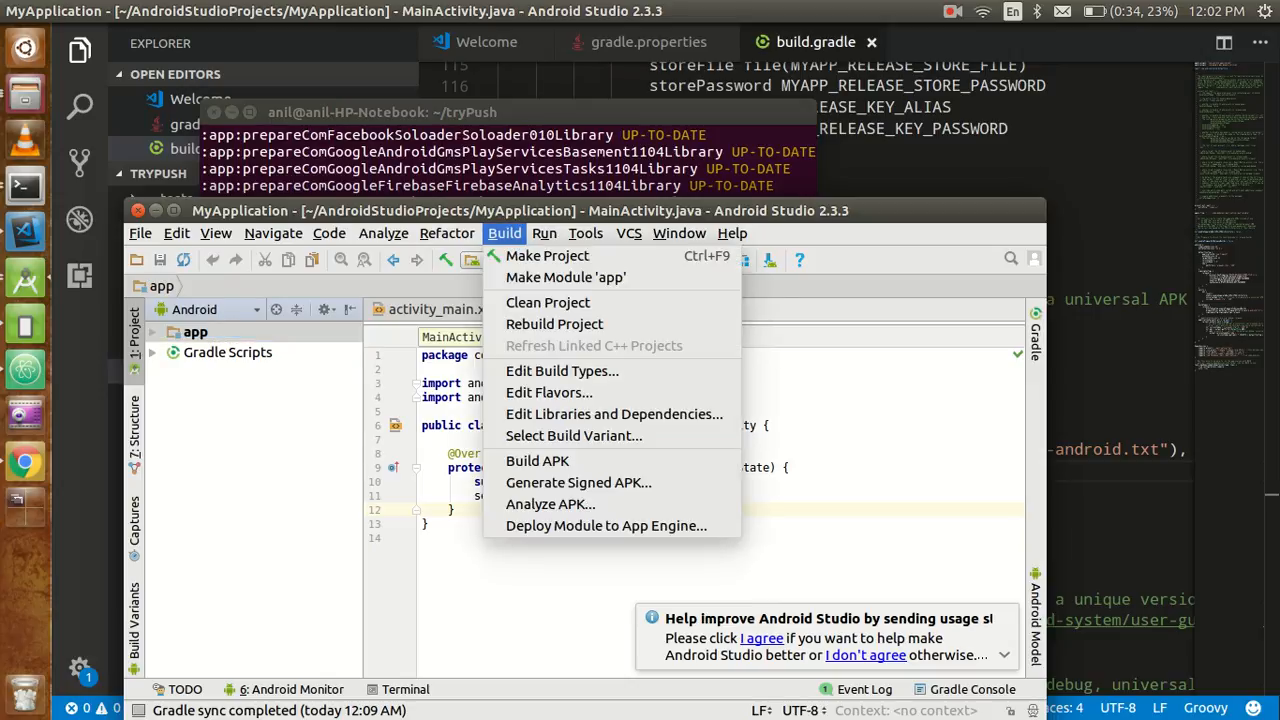
{"action": "mouse_move", "coordinate": [578, 482]}
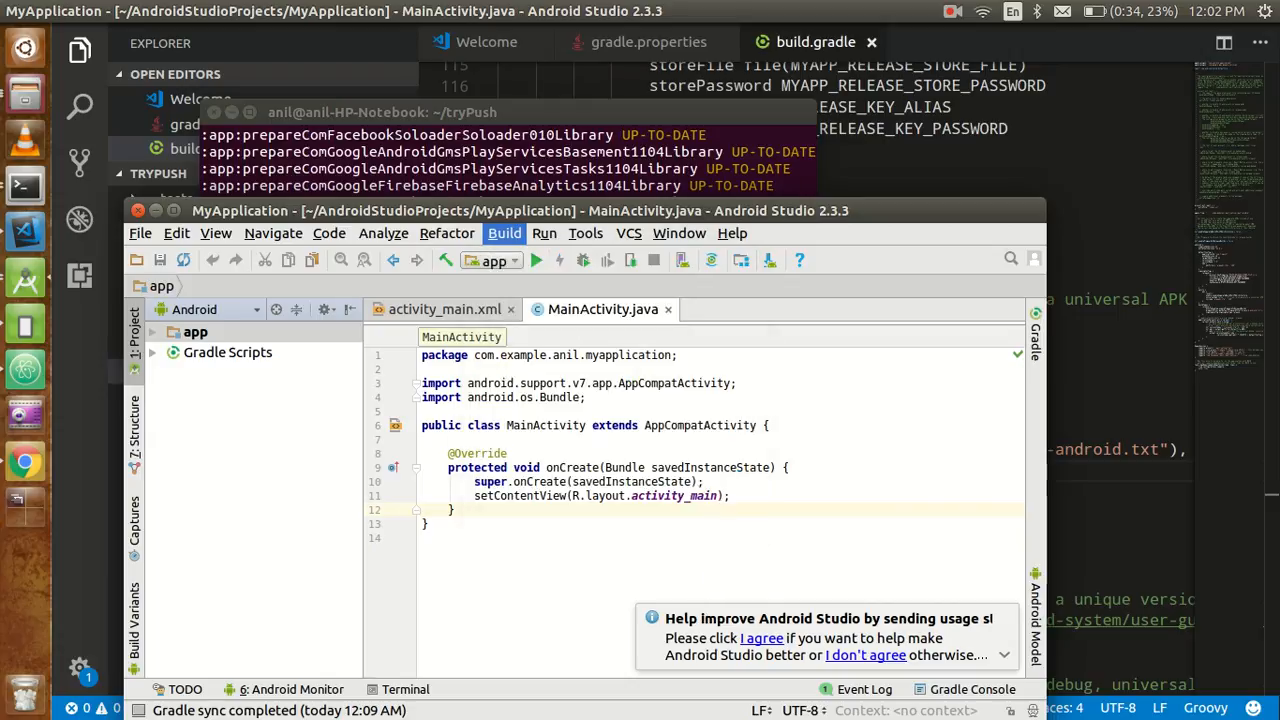
{"action": "left_click", "coordinate": [504, 232]}
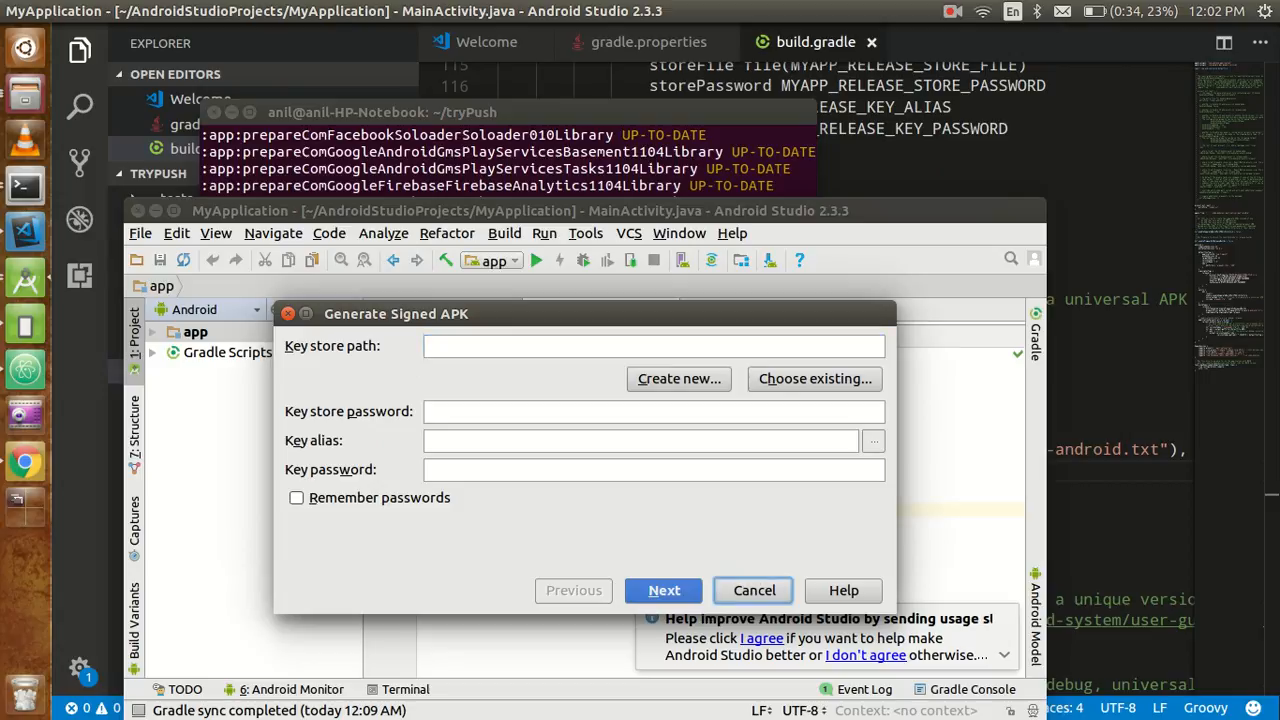
{"action": "left_click", "coordinate": [752, 590]}
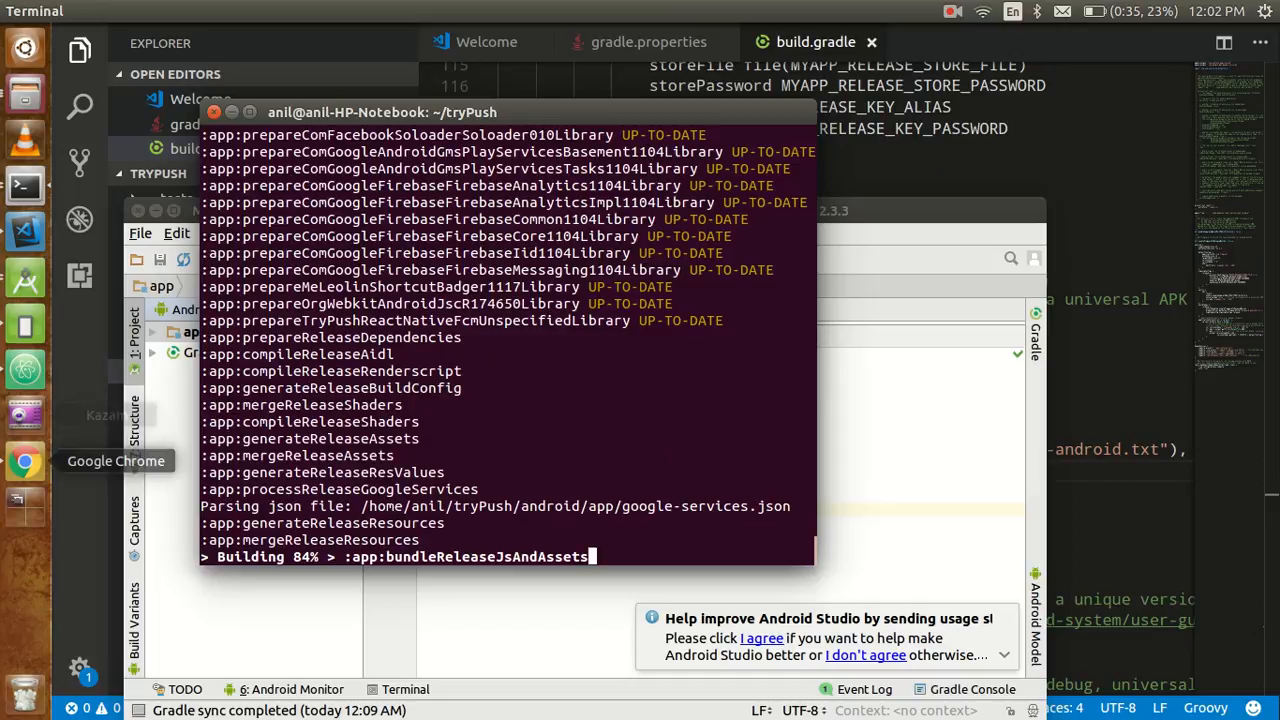
- Review the signing guide in Chrome while assembleRelease bundles JS, then show the android folder in Files
{"action": "left_click", "coordinate": [24, 460]}
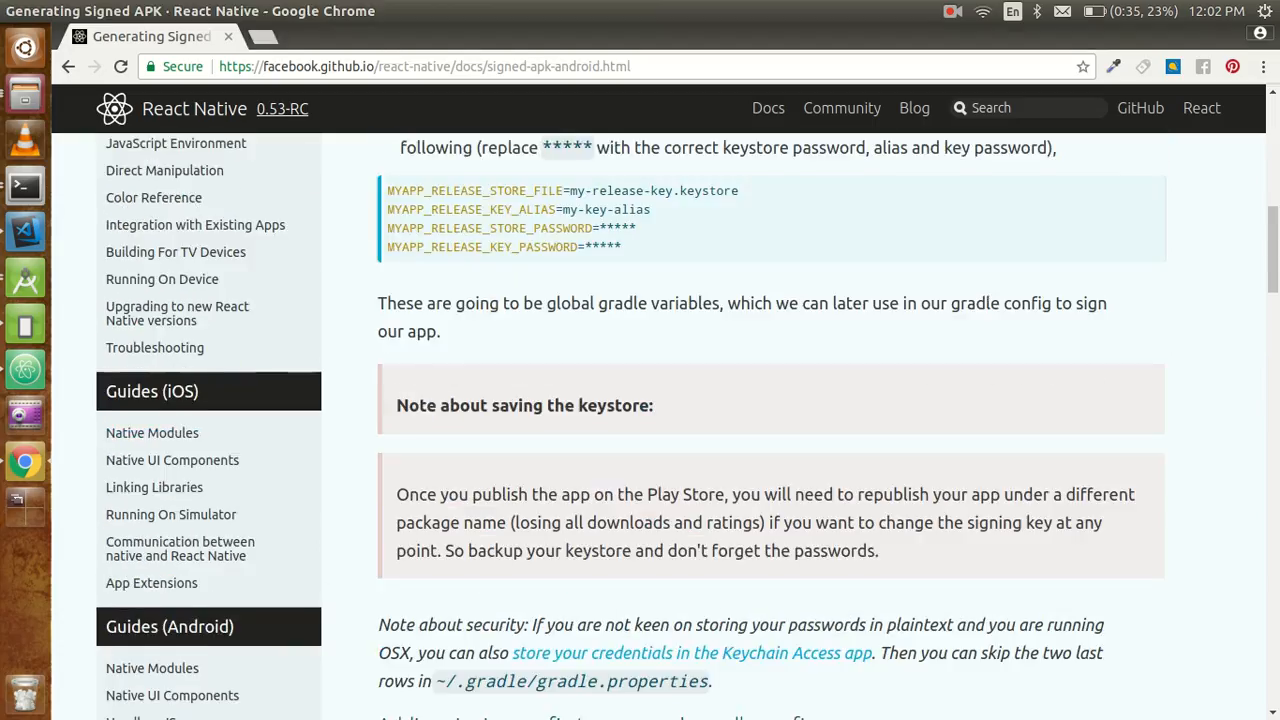
{"action": "scroll", "scroll_direction": "up", "scroll_amount": 3}
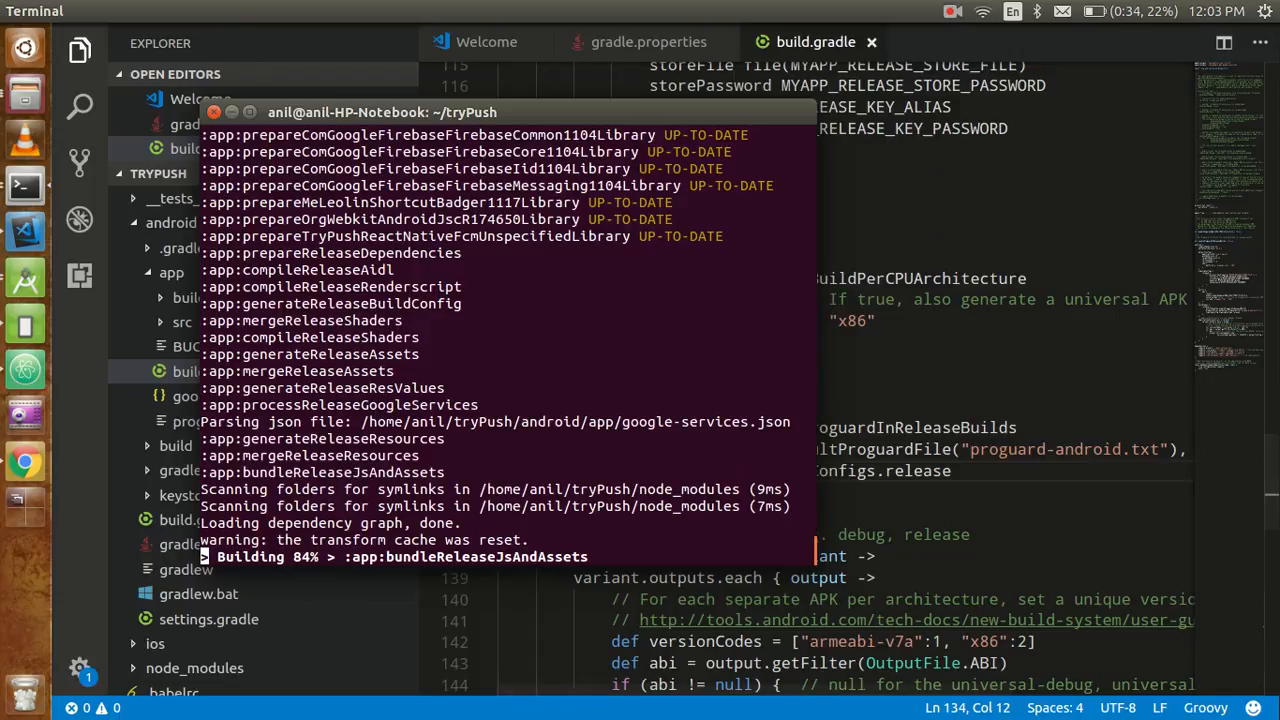
{"action": "left_click", "coordinate": [952, 12]}
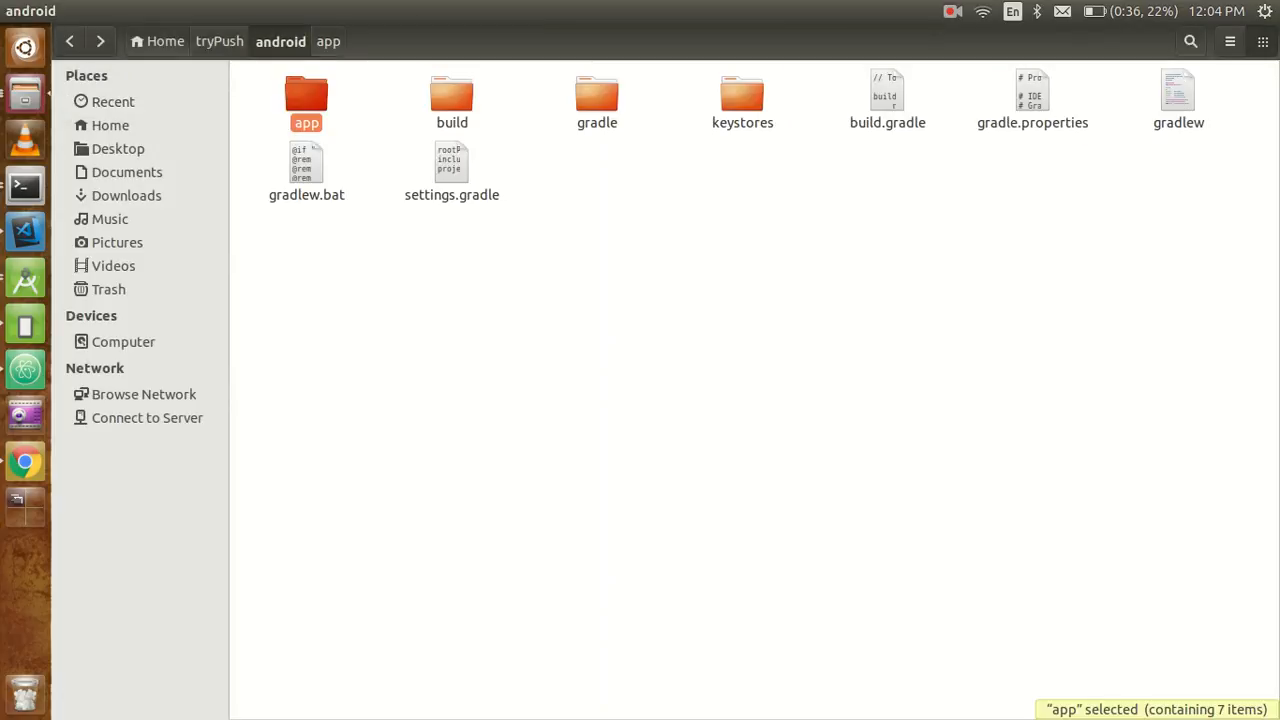
- Reach app/build/outputs/apk and select the new app-release.apk beside app-debug.apk
{"action": "double_click", "coordinate": [306, 96]}
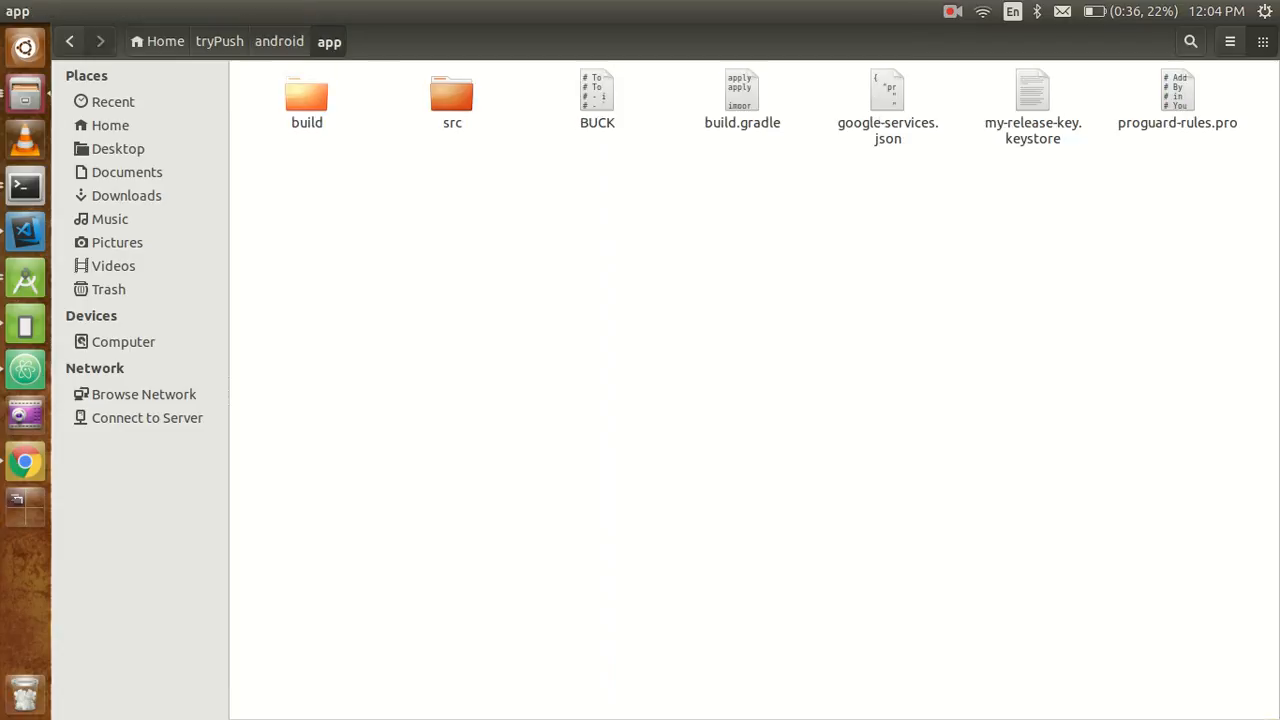
{"action": "double_click", "coordinate": [306, 96]}
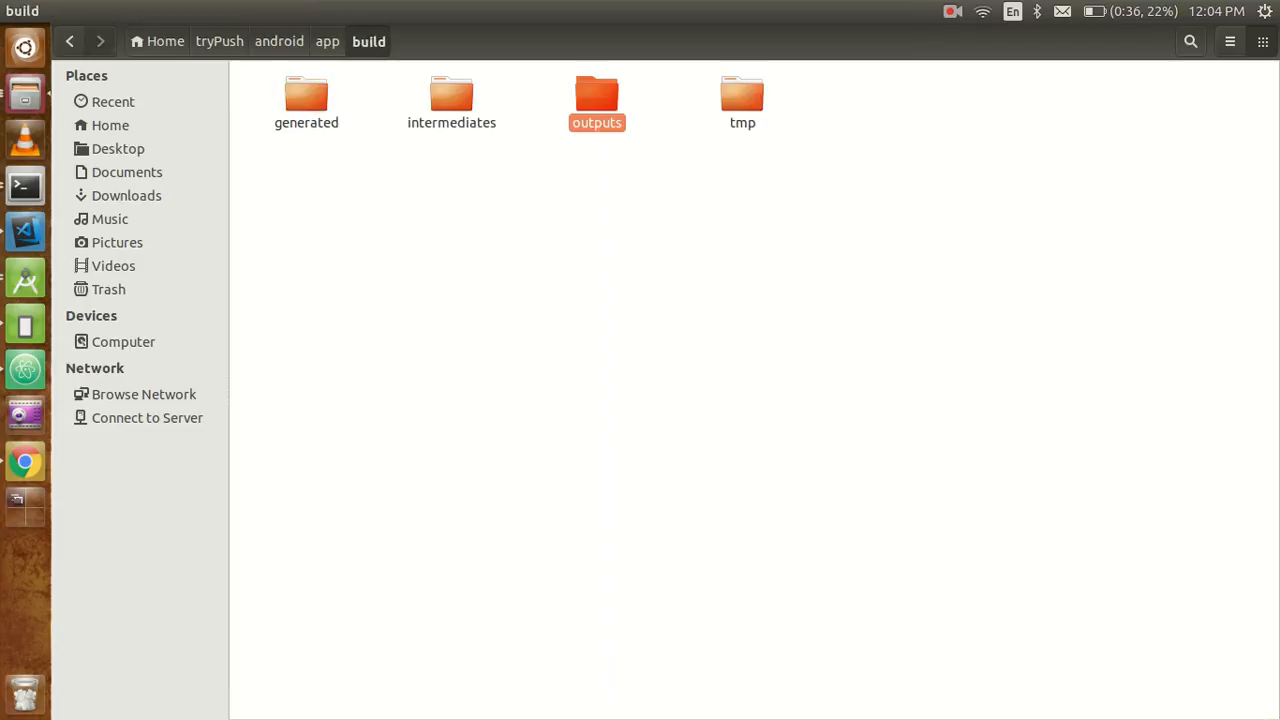
{"action": "double_click", "coordinate": [596, 96]}
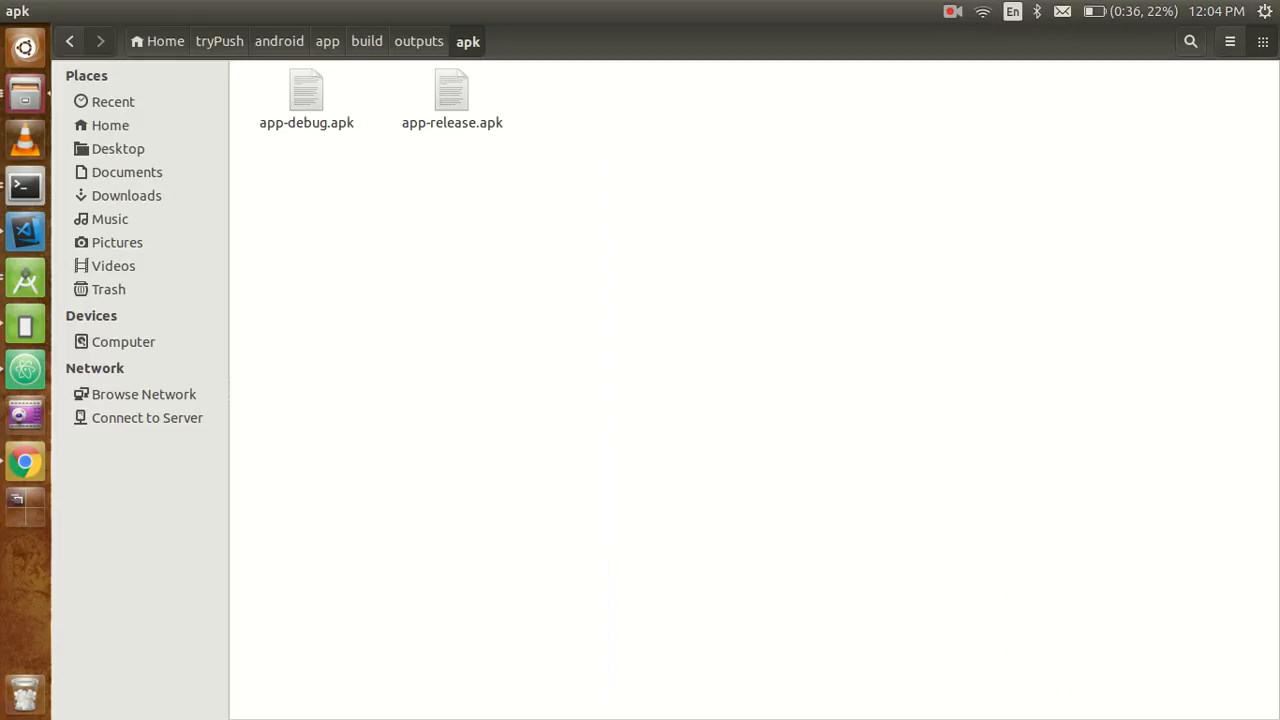
{"action": "left_click", "coordinate": [452, 96]}
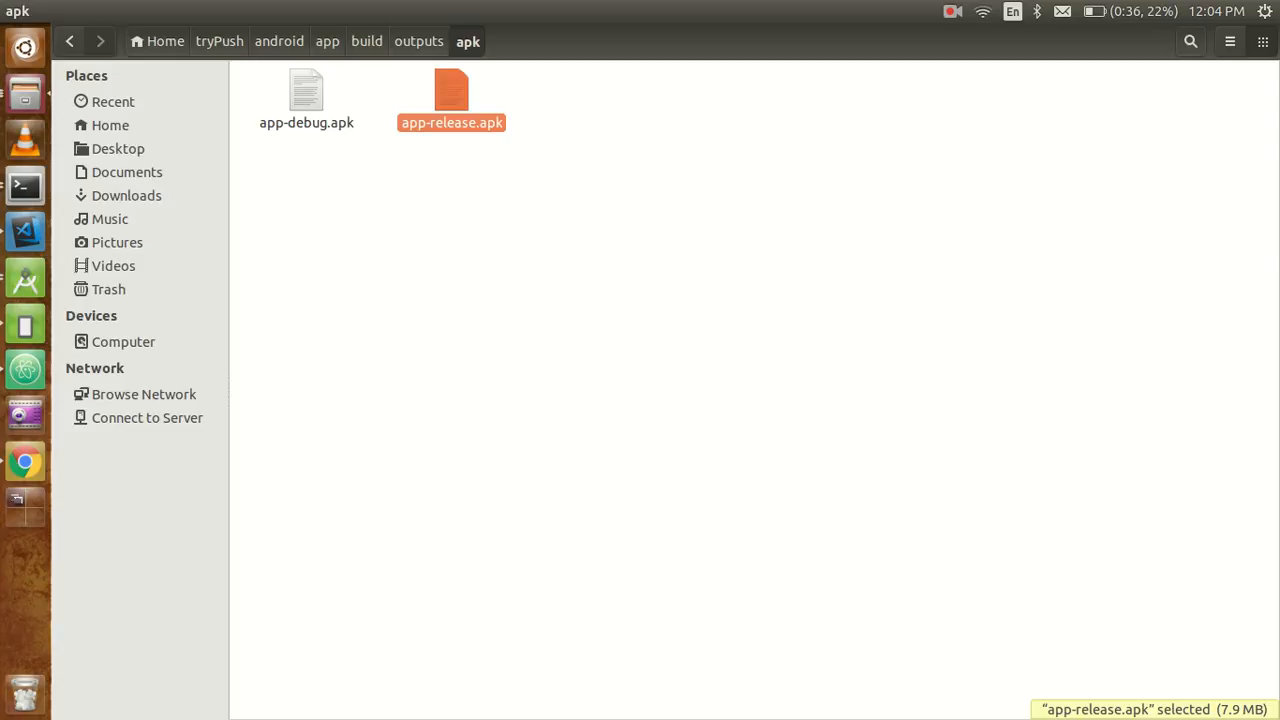
{"action": "left_click", "coordinate": [24, 232]}
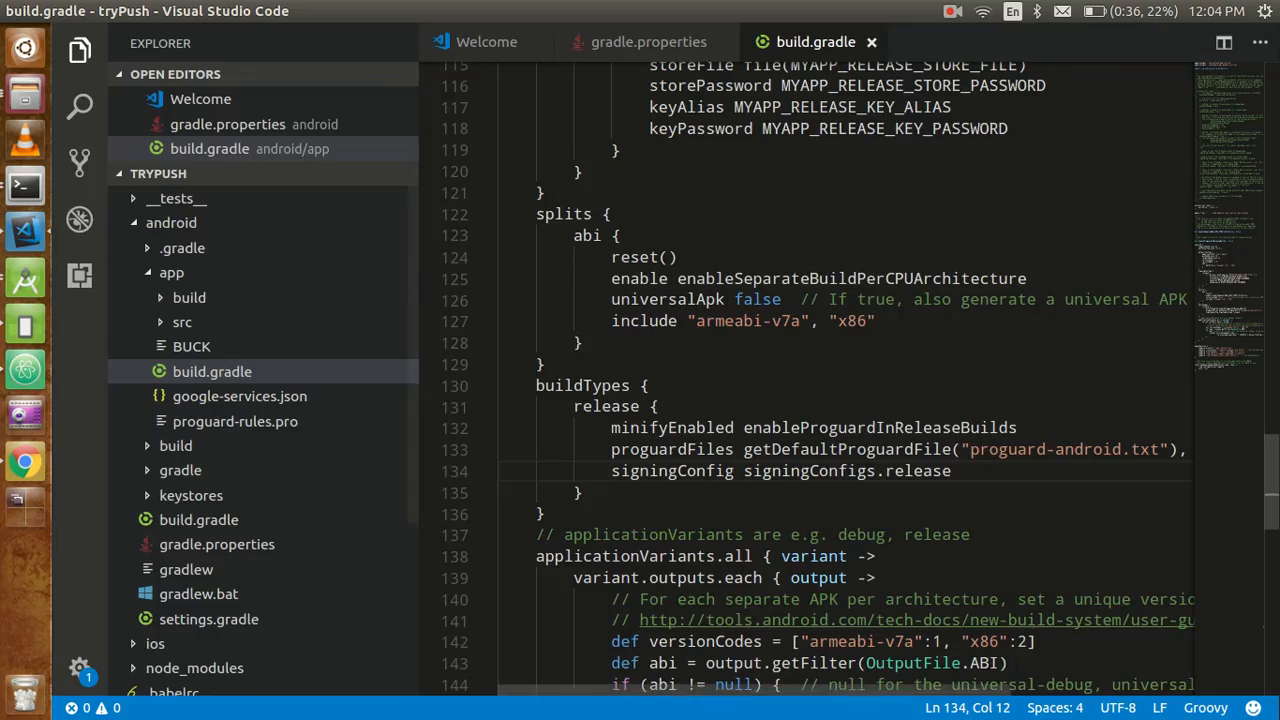
{"action": "left_click", "coordinate": [578, 344]}
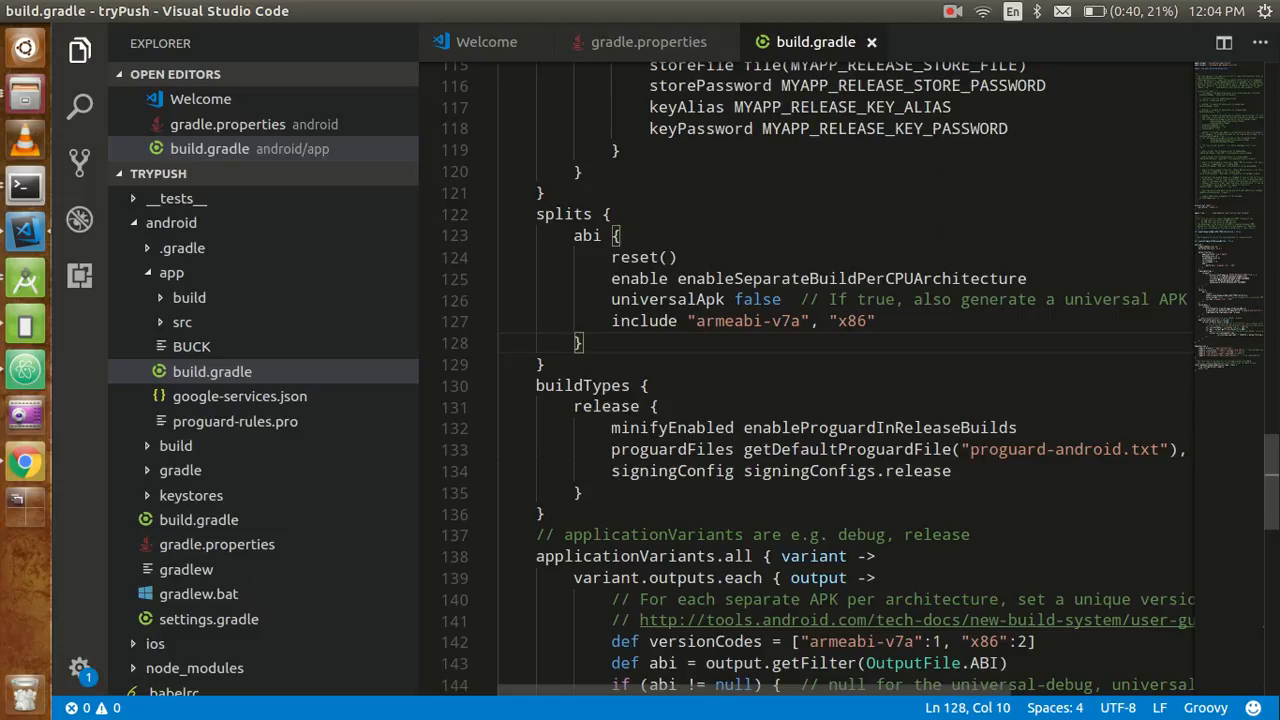
{"action": "left_click", "coordinate": [952, 12]}
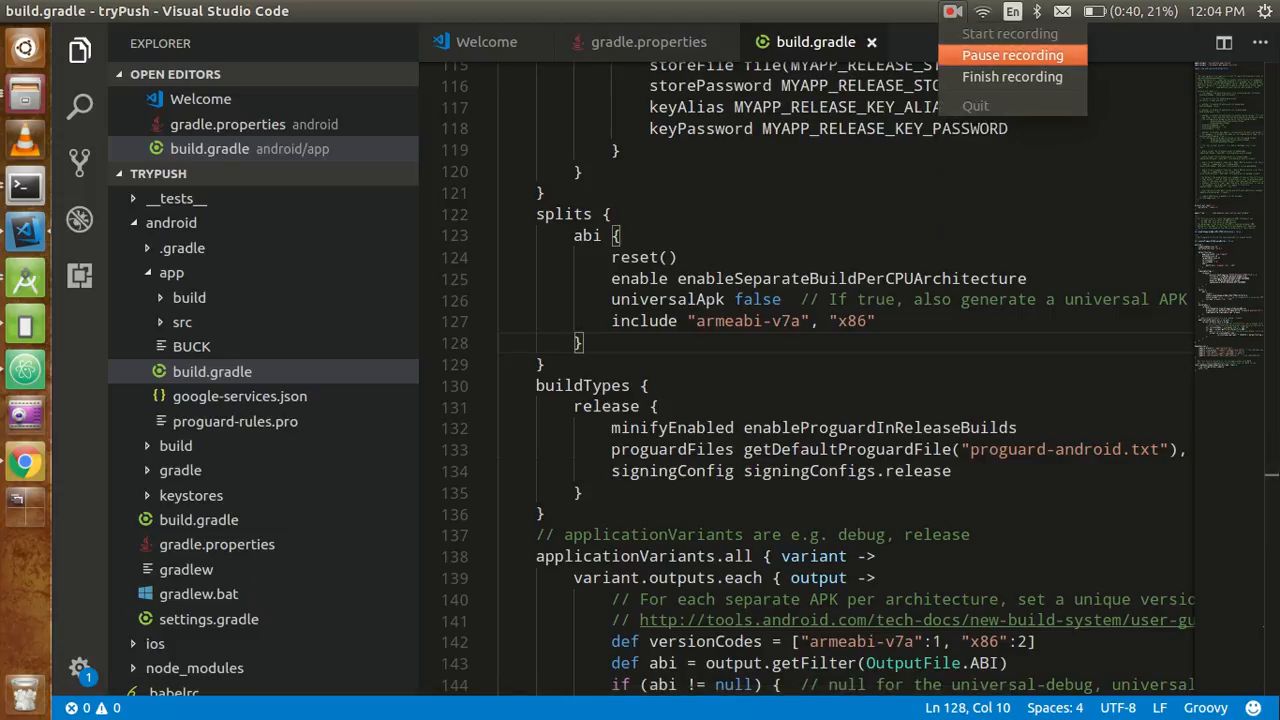